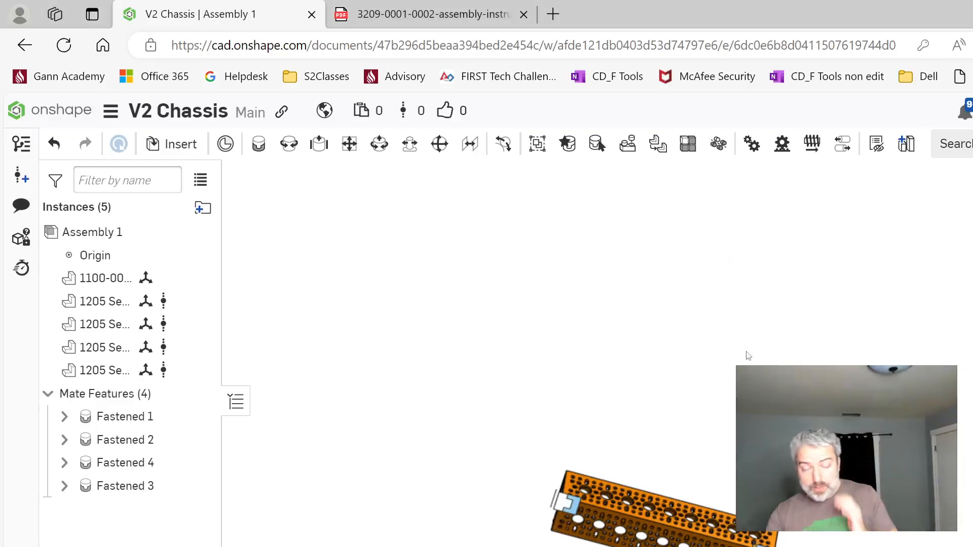
pyautogui.moveTo(651, 386)
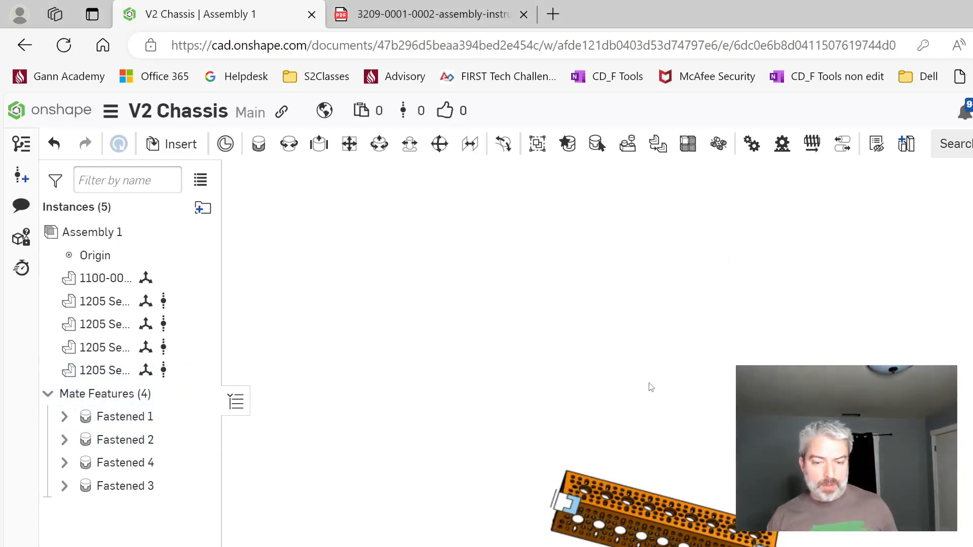
pyautogui.moveTo(647, 419)
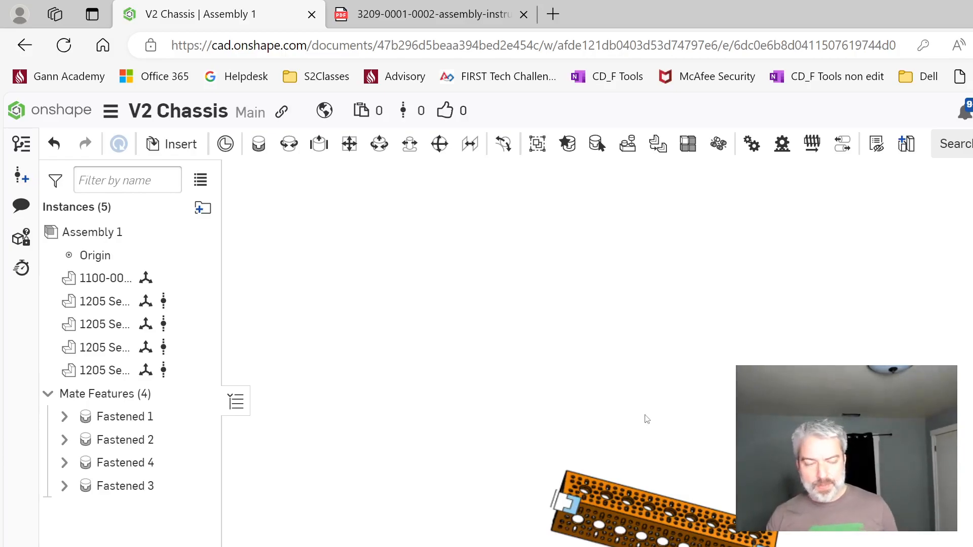
pyautogui.moveTo(665, 504)
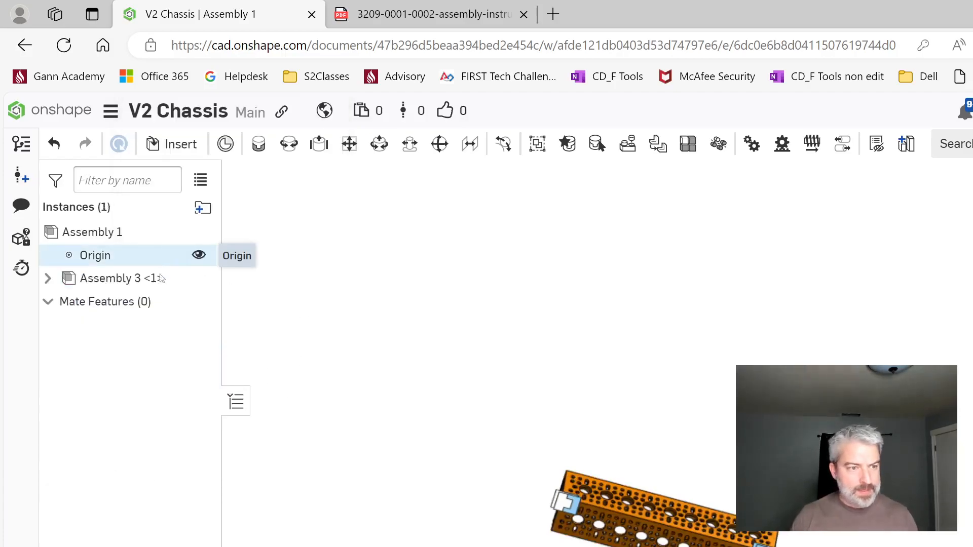
pyautogui.click(48, 278)
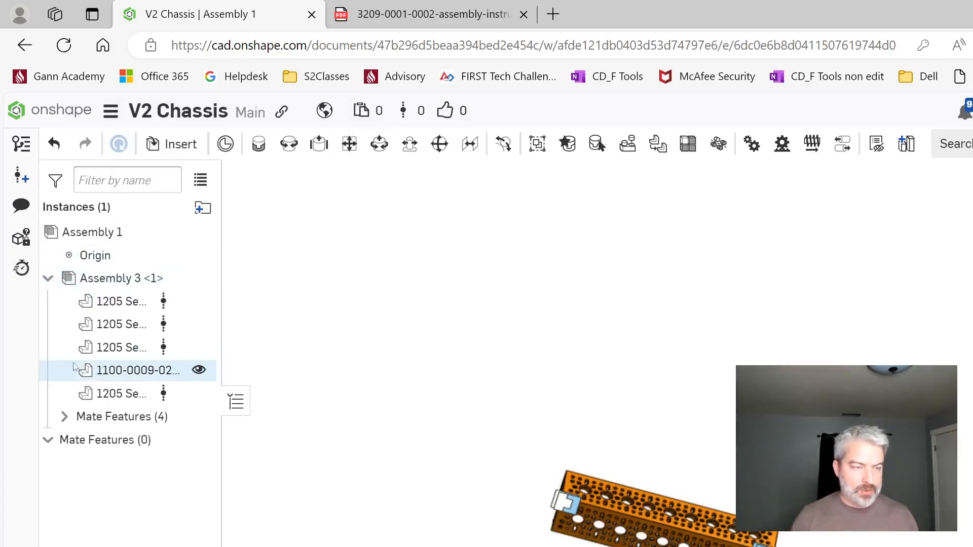
pyautogui.moveTo(118, 301)
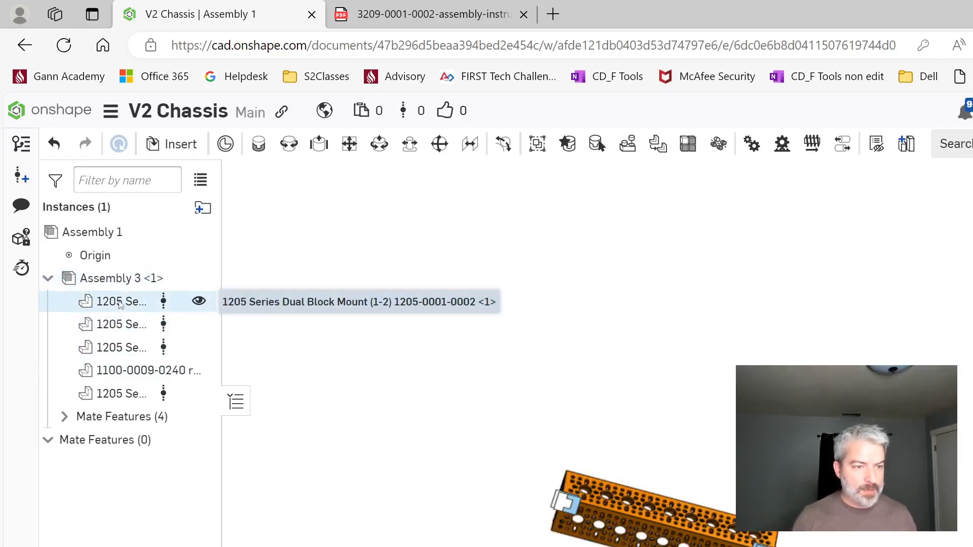
pyautogui.moveTo(114, 394)
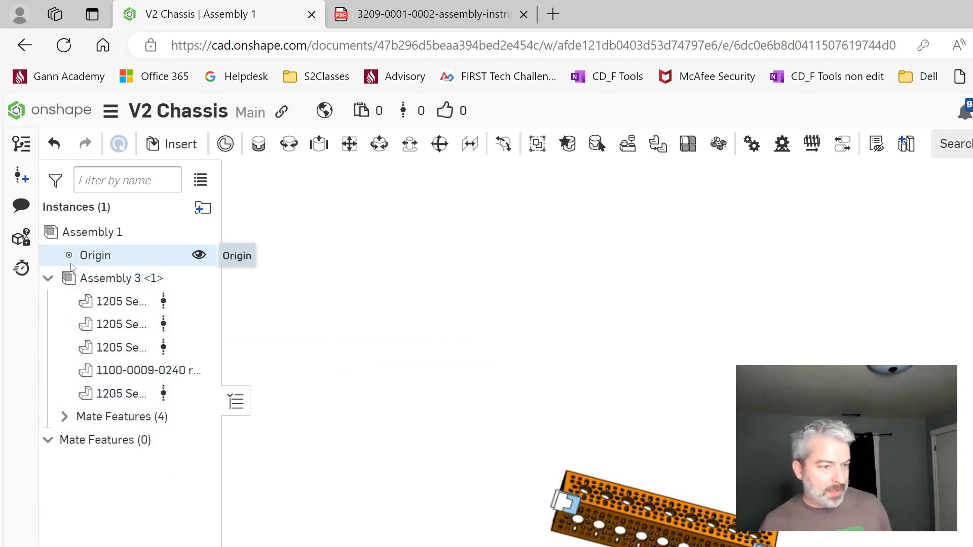
pyautogui.click(121, 278)
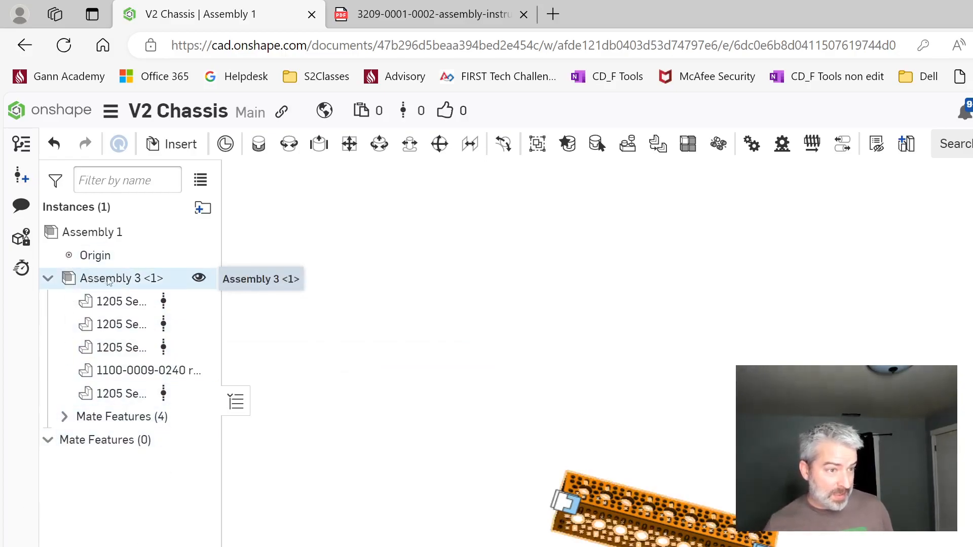
pyautogui.click(92, 232)
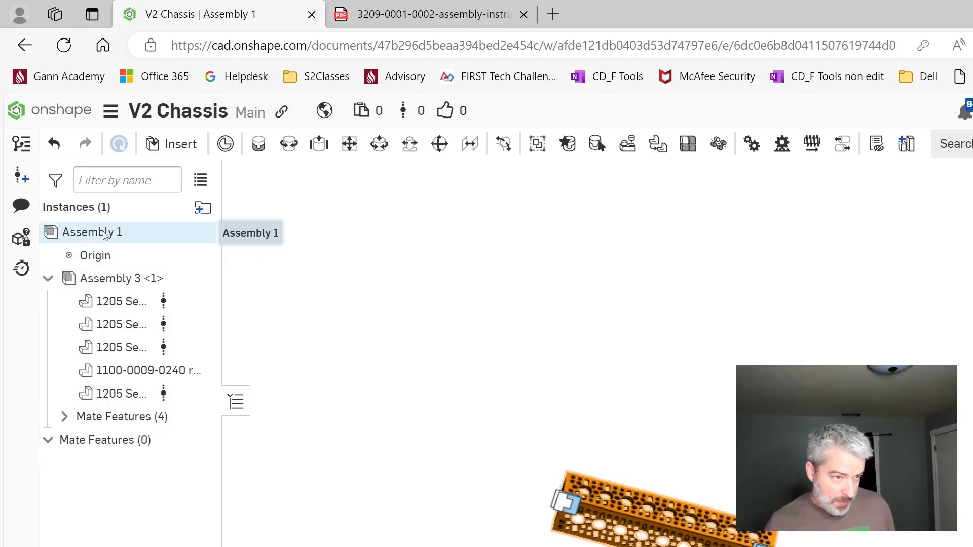
pyautogui.click(121, 278)
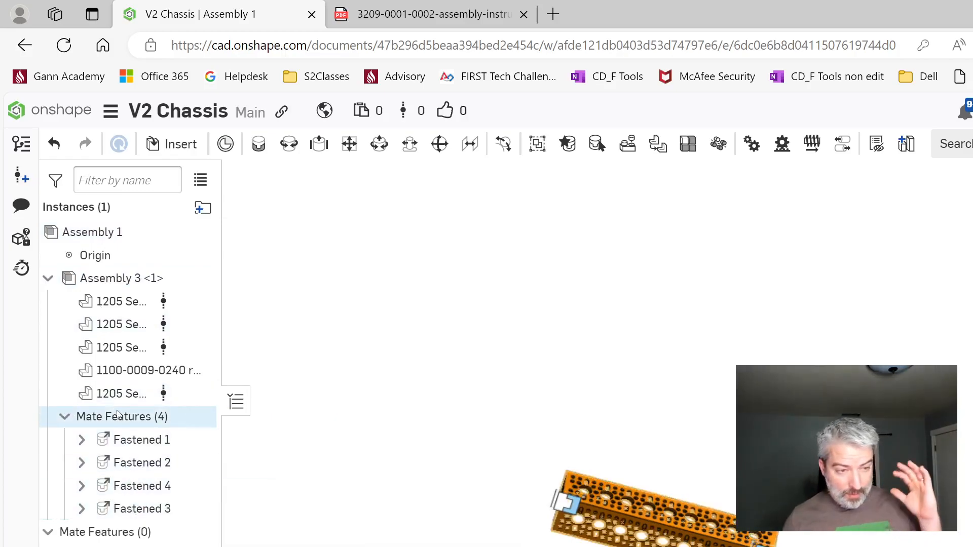
pyautogui.click(48, 278)
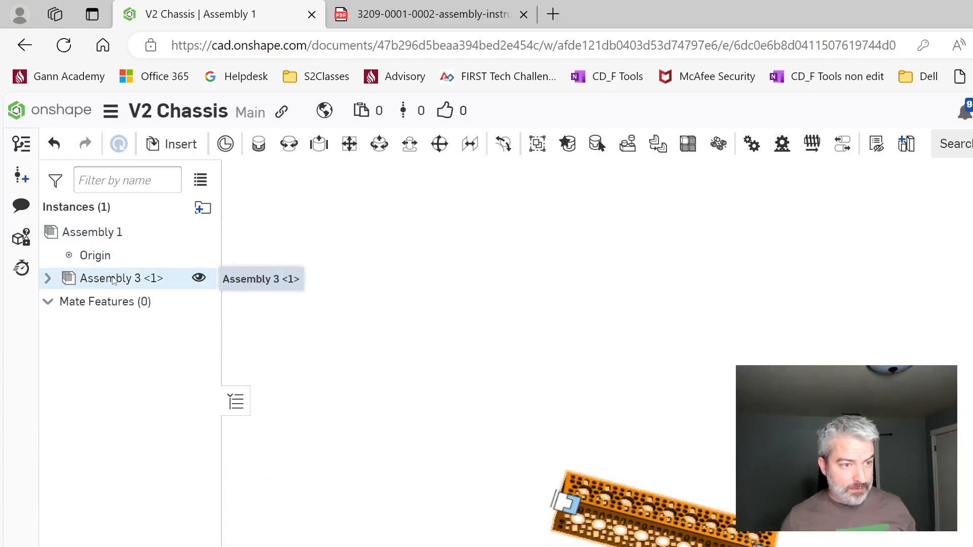
# - Rename the Assembly 3 subassembly instance to Back Crossbar via its properties
pyautogui.rightClick(121, 278)
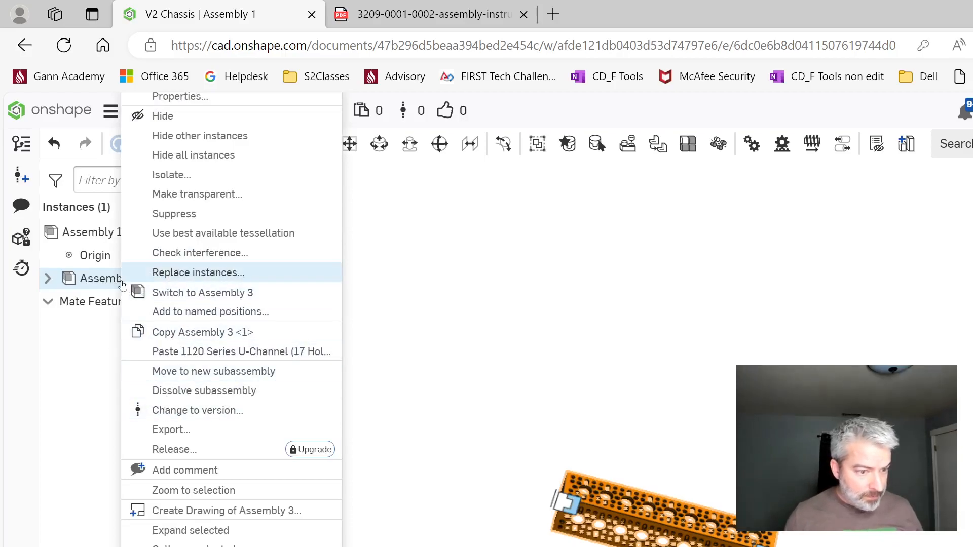
pyautogui.moveTo(109, 275)
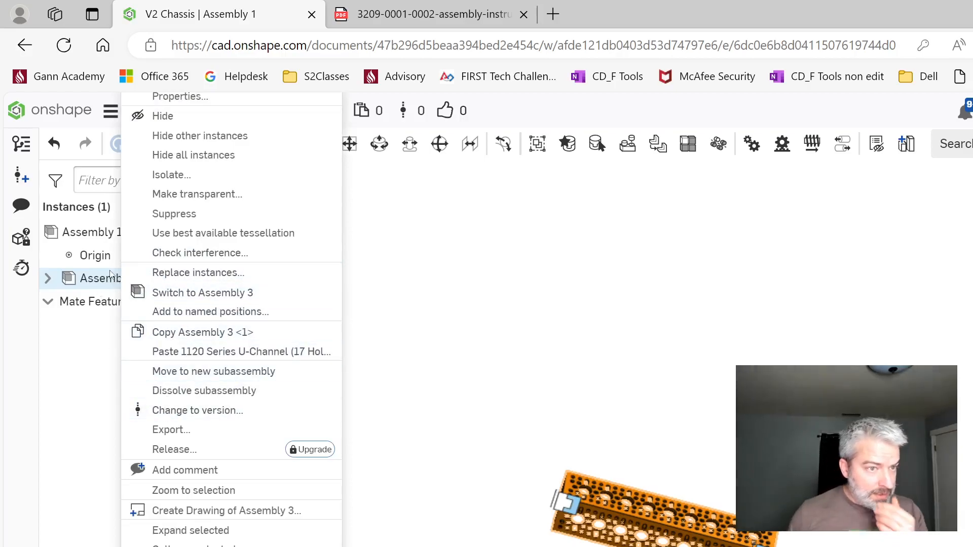
pyautogui.moveTo(518, 311)
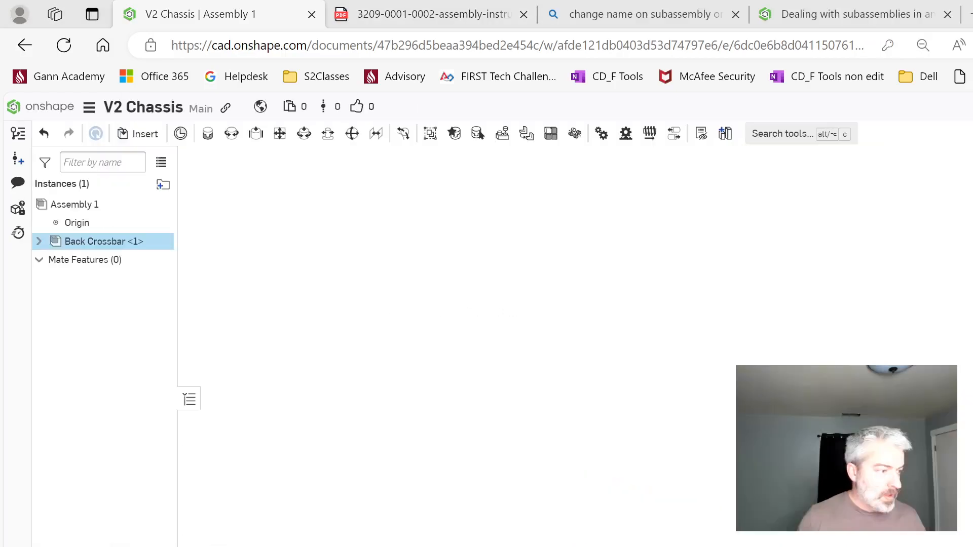
pyautogui.click(435, 310)
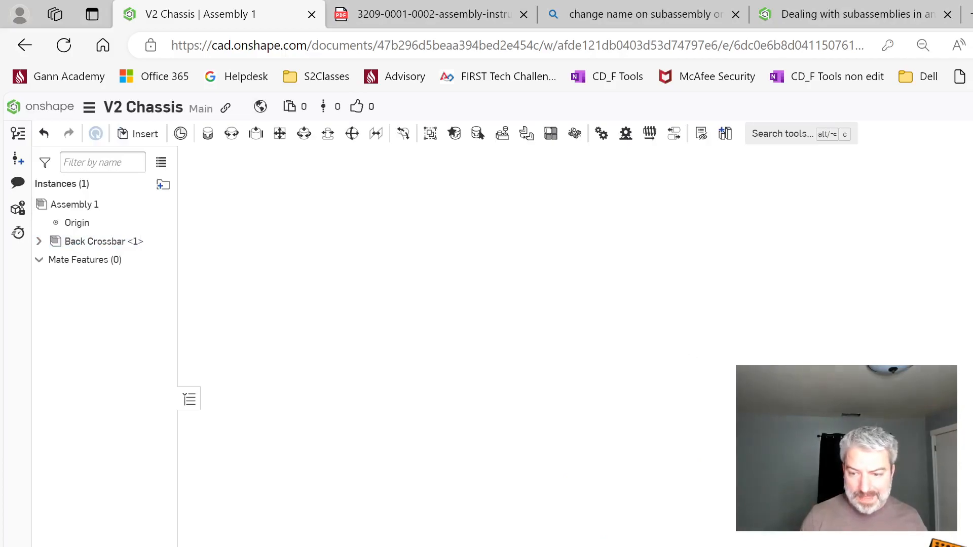
pyautogui.rightClick(102, 241)
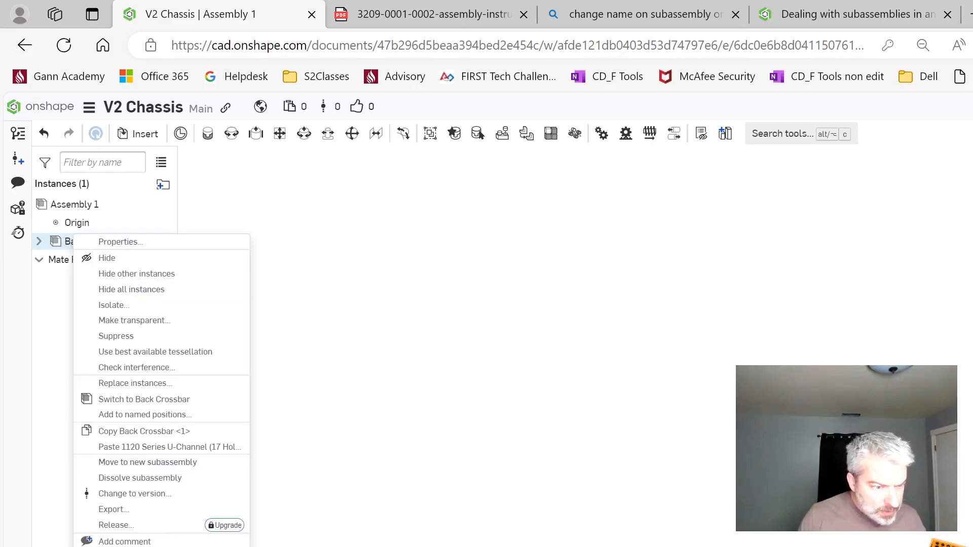
pyautogui.moveTo(120, 242)
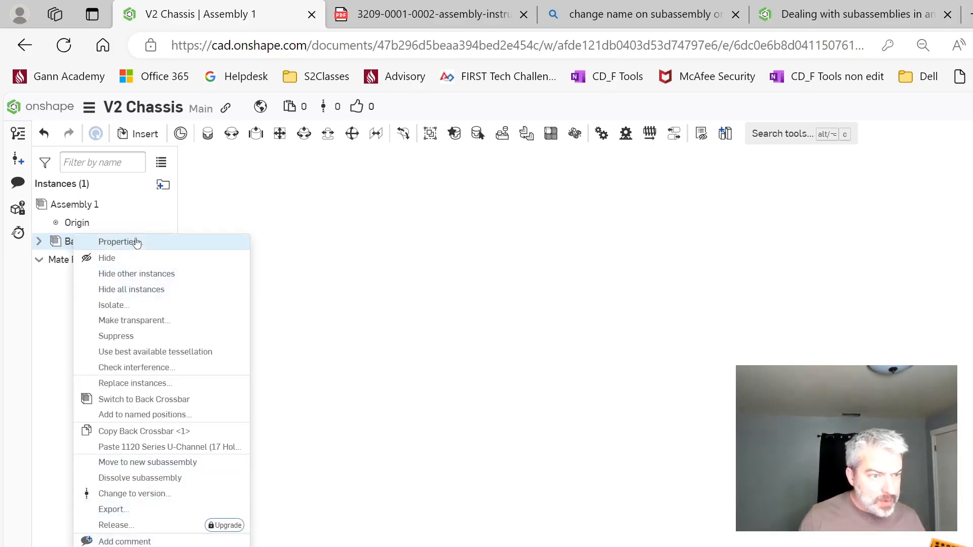
pyautogui.click(119, 242)
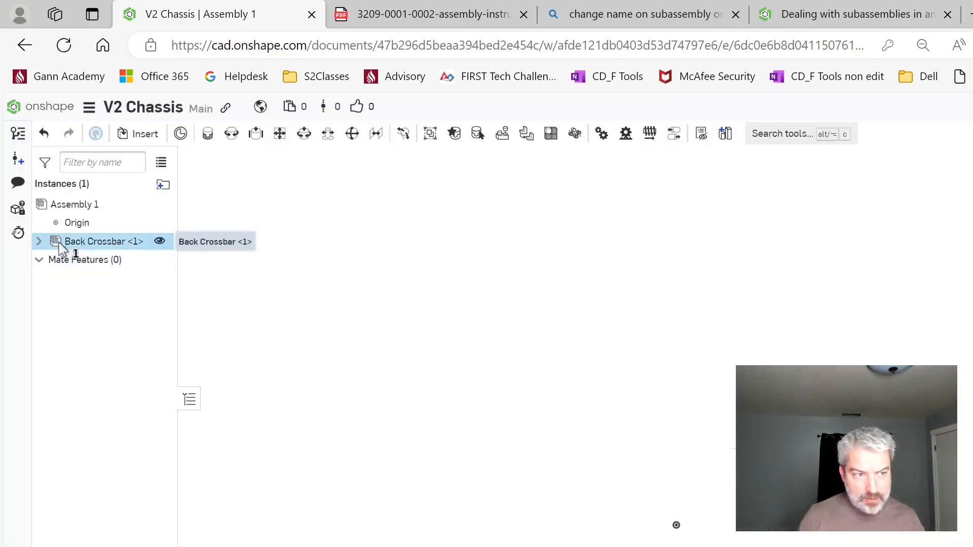
# - Copy the Back Crossbar subassembly and paste a second crossbar copy into the assembly
pyautogui.rightClick(94, 241)
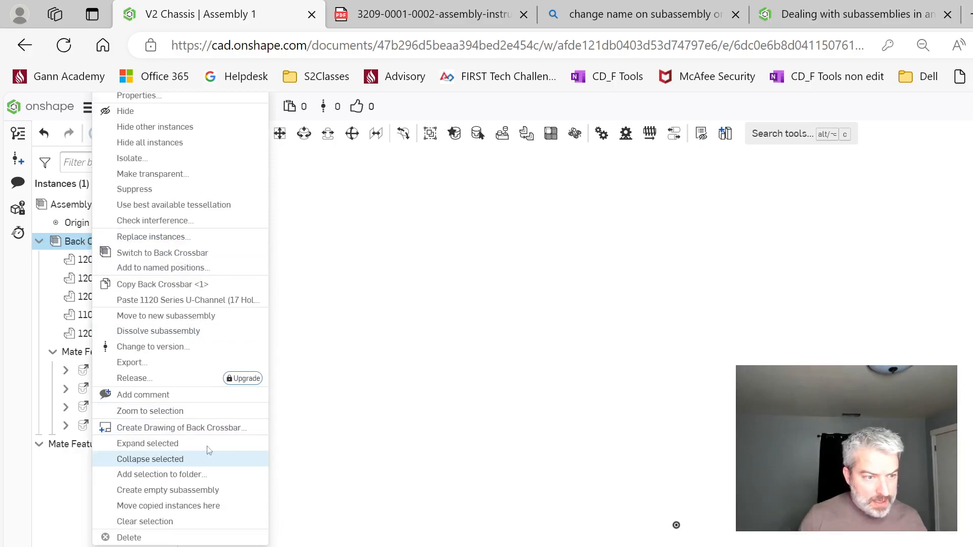
pyautogui.click(150, 459)
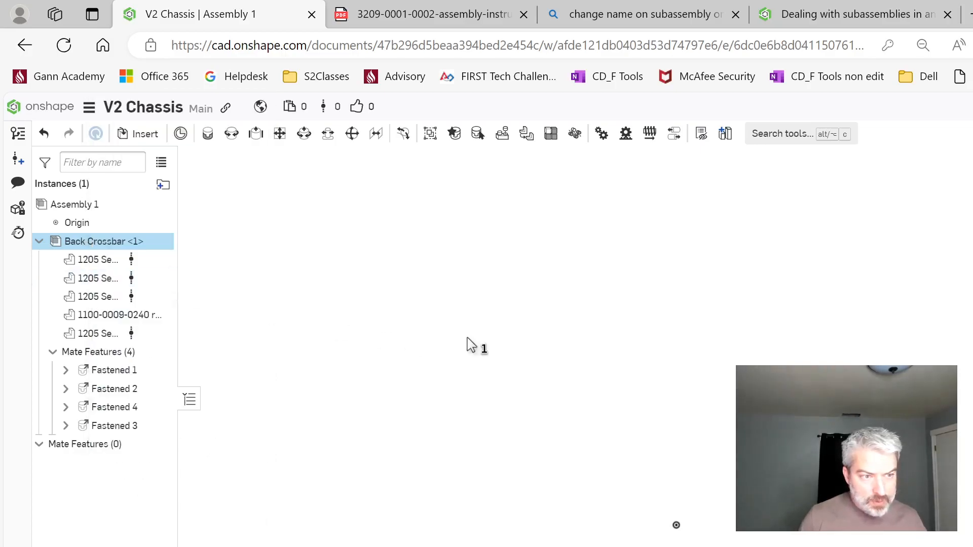
pyautogui.rightClick(477, 345)
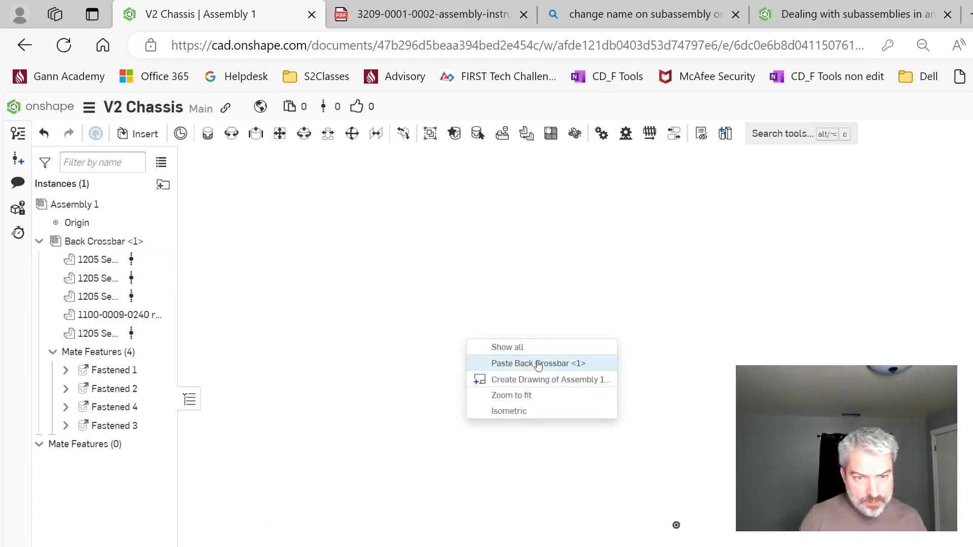
pyautogui.click(537, 363)
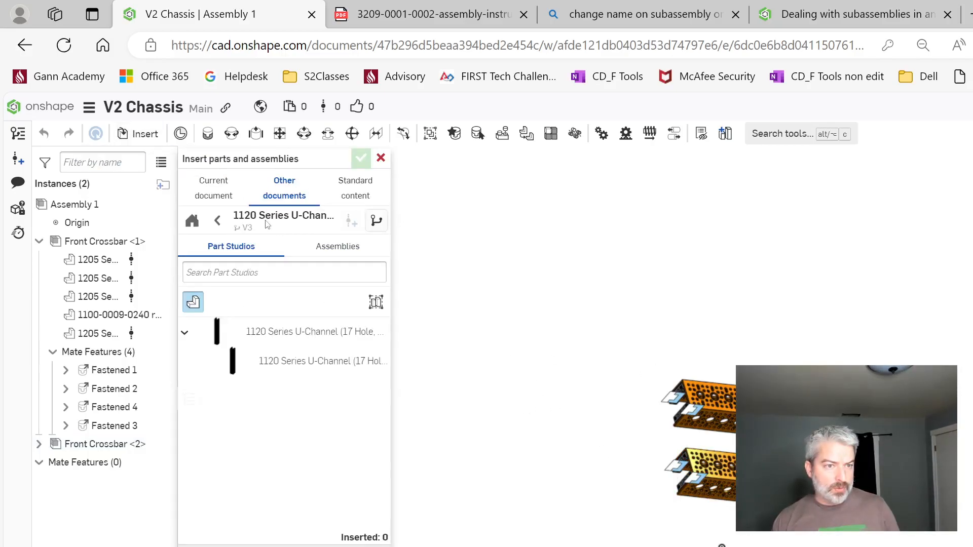
# - Search the goBILDA folder for '"17 hole" u c' and locate the 1120 Series U-Channel
pyautogui.click(217, 220)
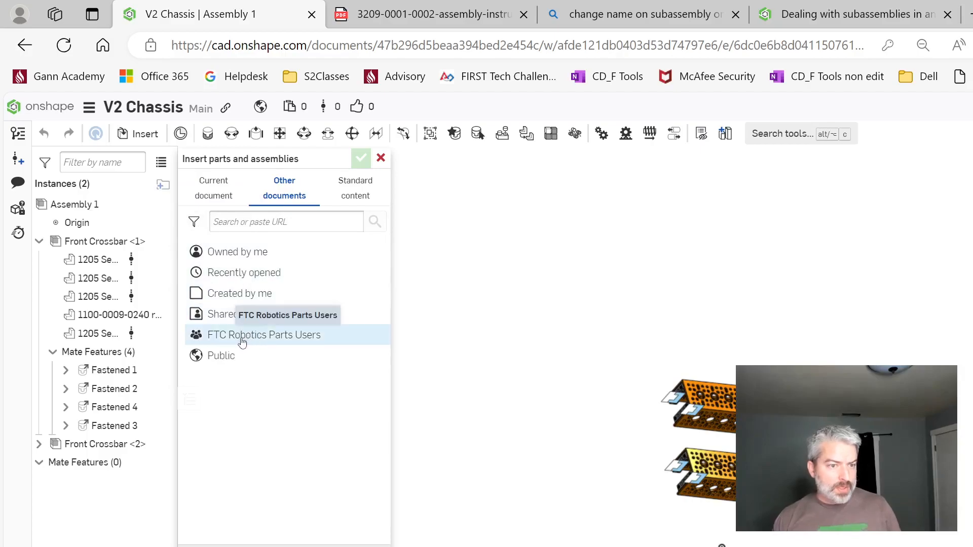
pyautogui.click(264, 335)
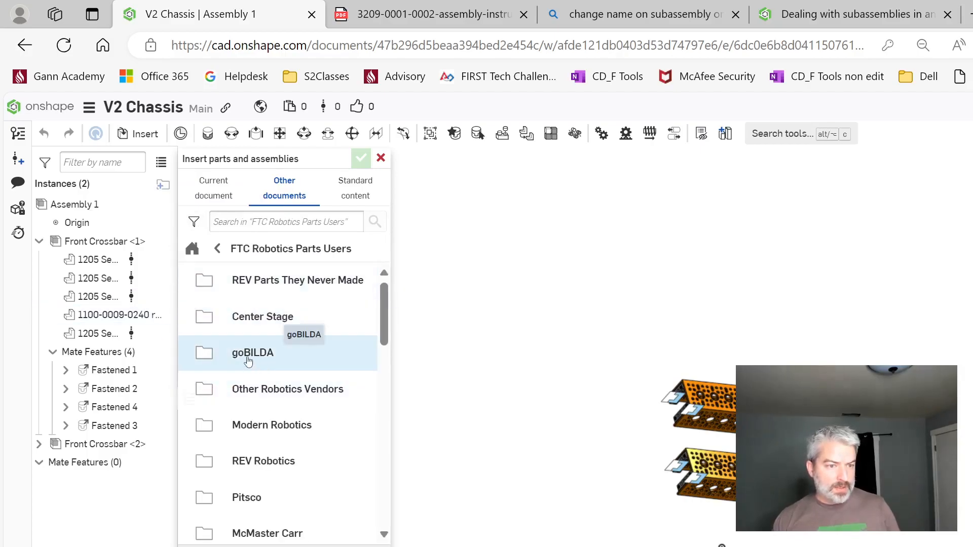
pyautogui.click(252, 353)
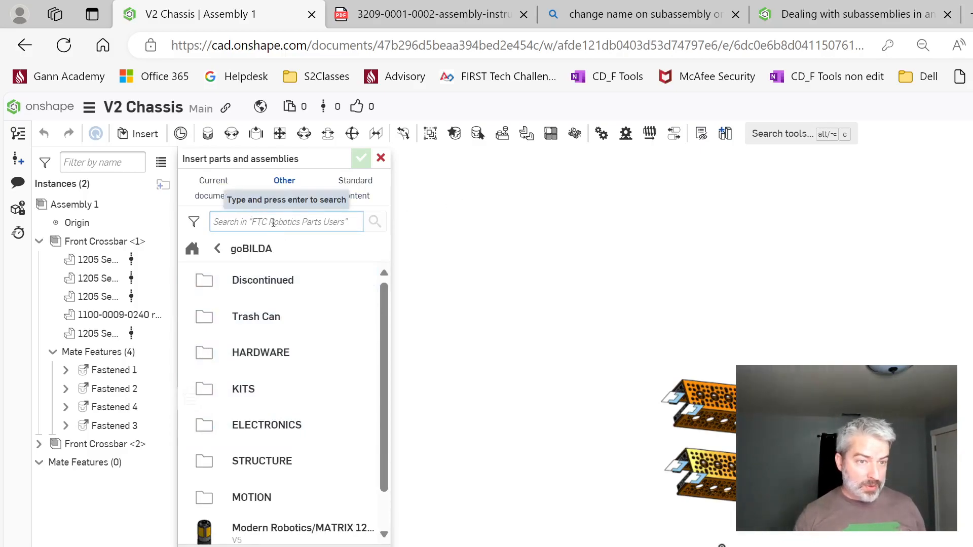
pyautogui.write('*')
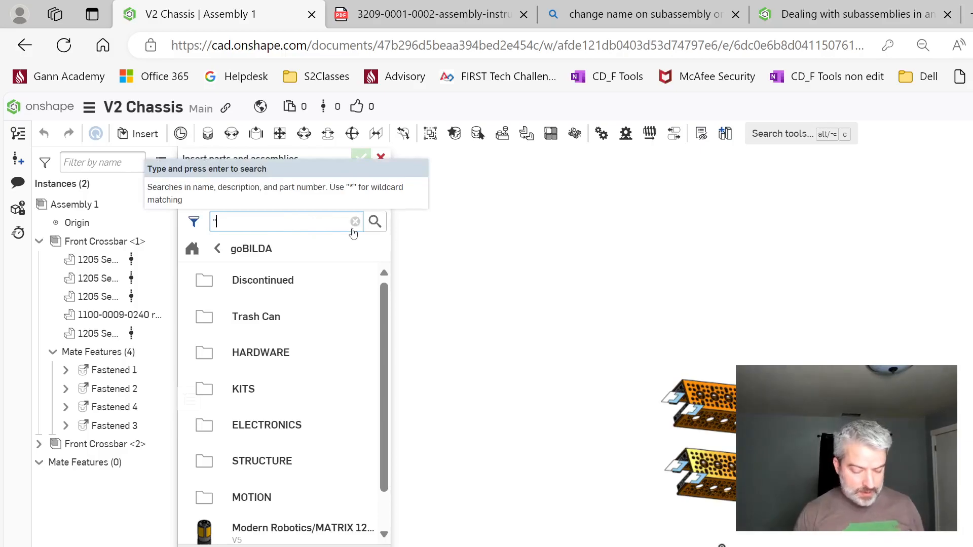
pyautogui.write('"17 hole" u channel')
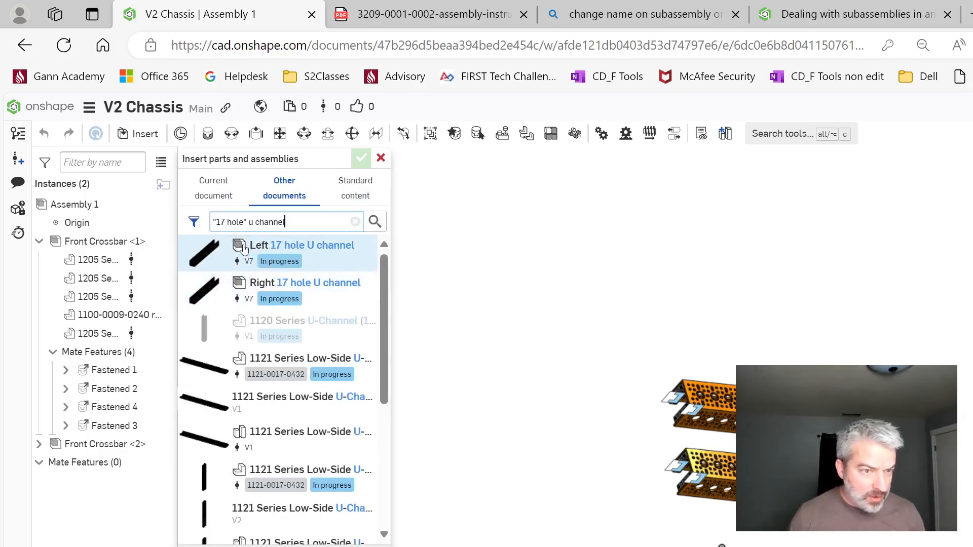
pyautogui.moveTo(297, 283)
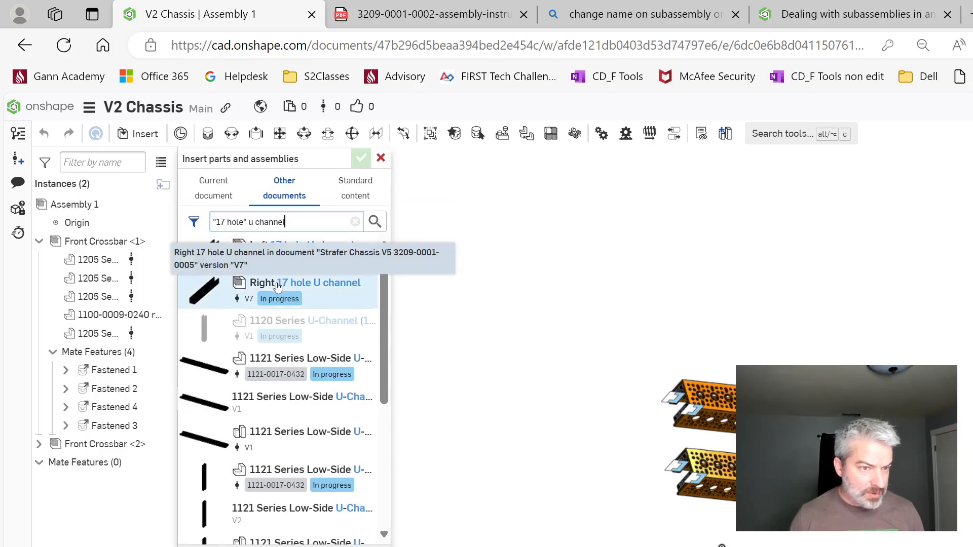
pyautogui.scroll(-3)
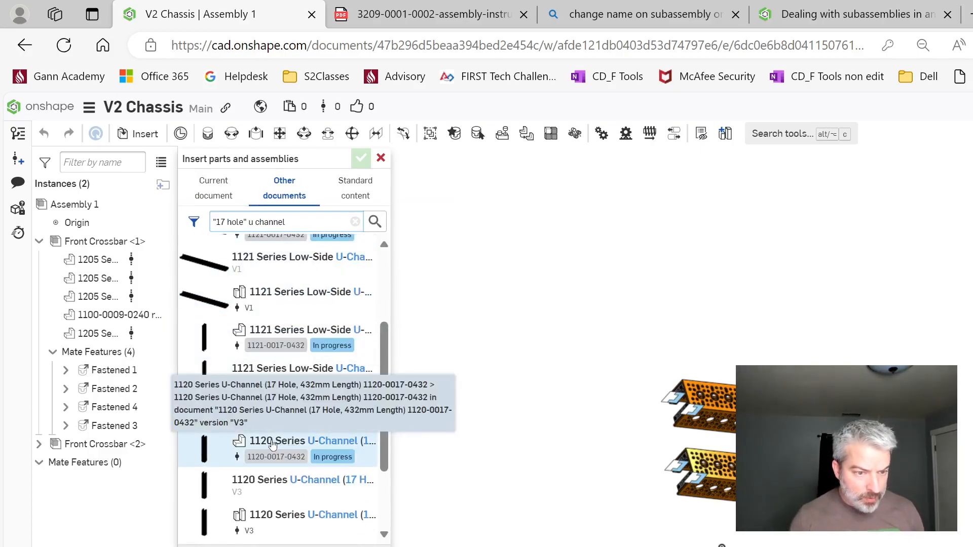
pyautogui.click(302, 441)
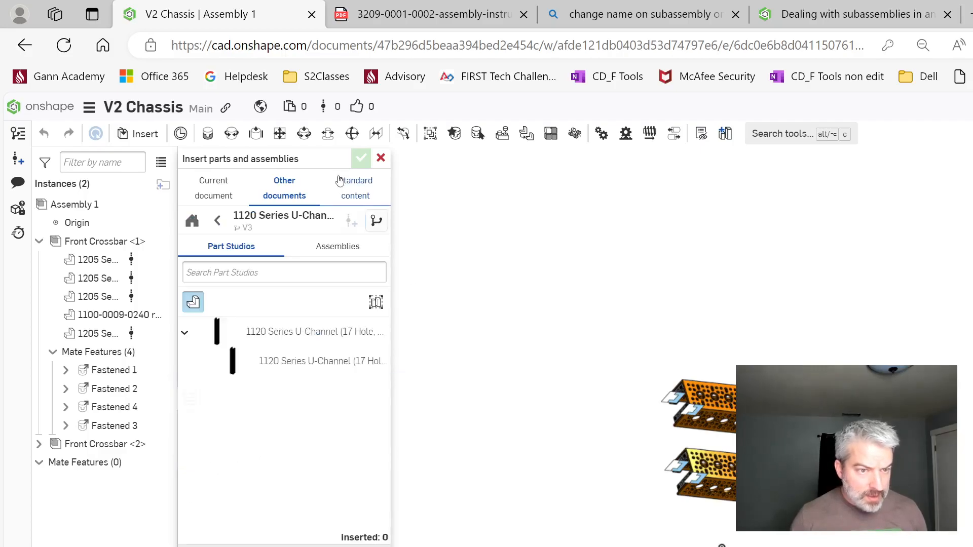
# - Place two copies of the 1120 Series 17-hole U-Channel in the assembly
pyautogui.click(313, 332)
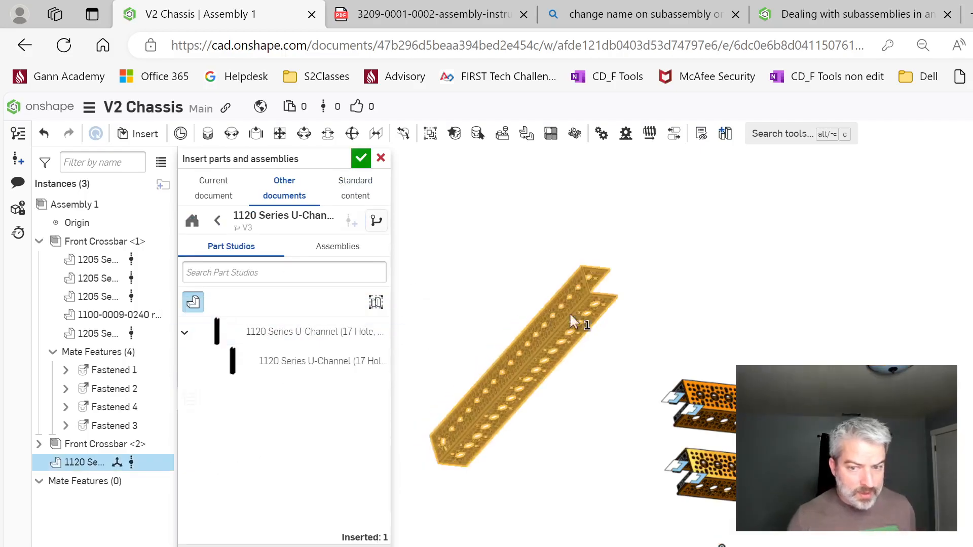
pyautogui.click(381, 158)
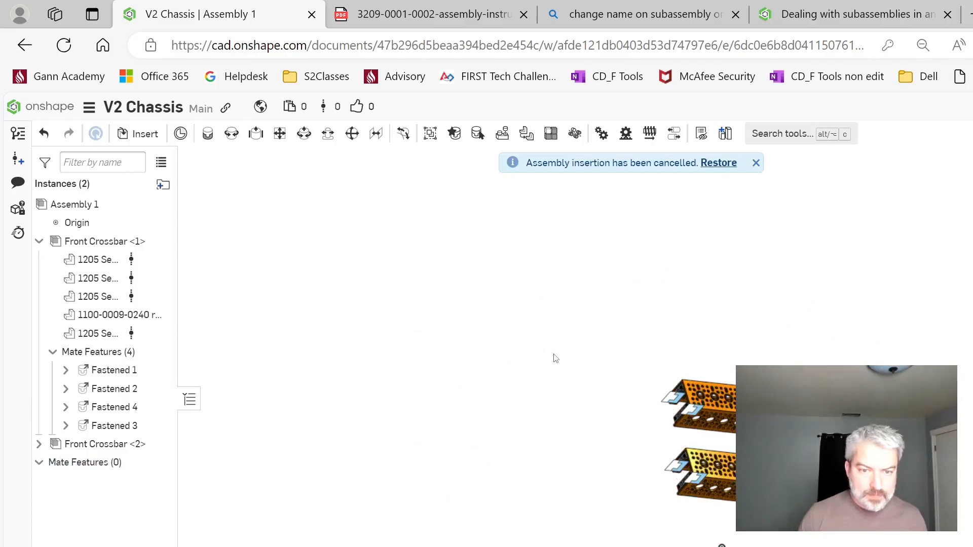
# - Restore the cancelled U-channel insertion and select one U-channel to move it apart
pyautogui.click(718, 162)
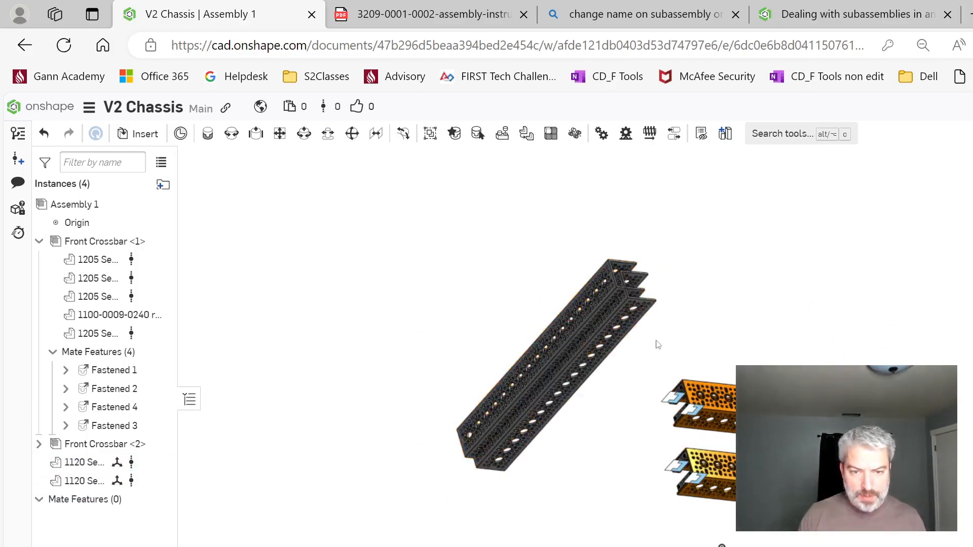
pyautogui.click(84, 463)
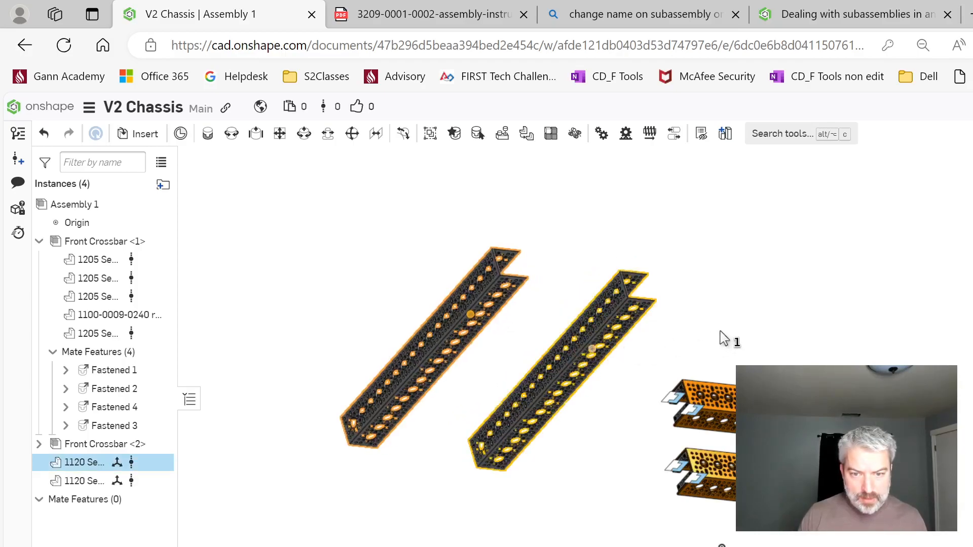
pyautogui.scroll(3)
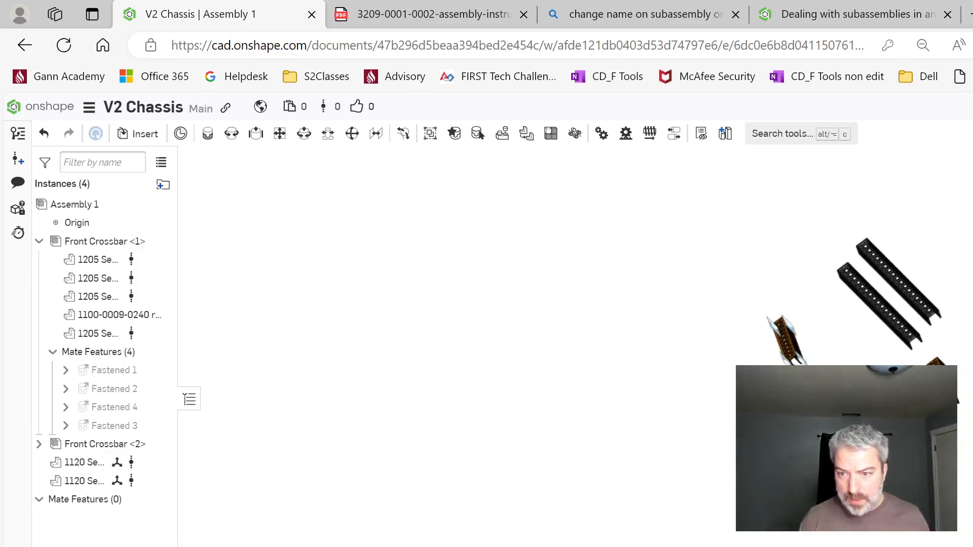
pyautogui.click(84, 481)
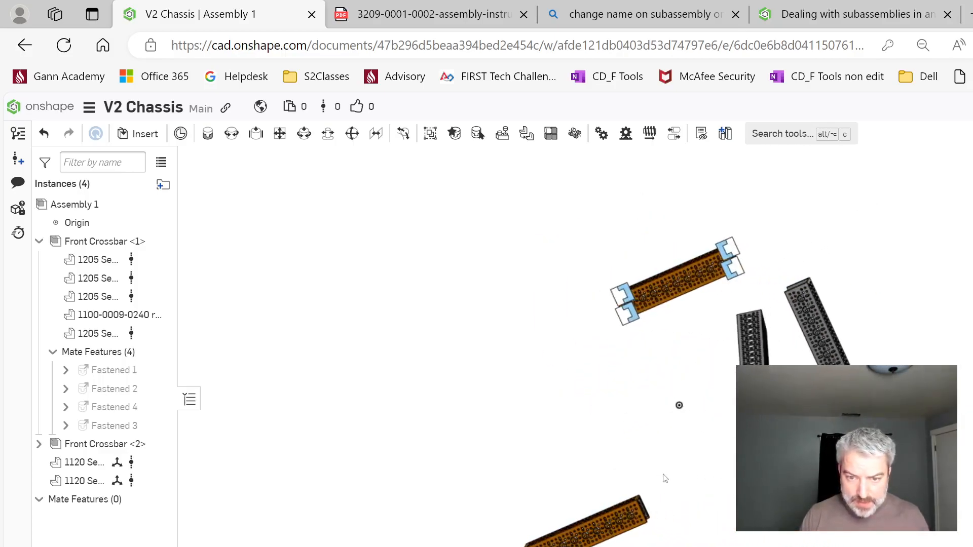
pyautogui.click(432, 13)
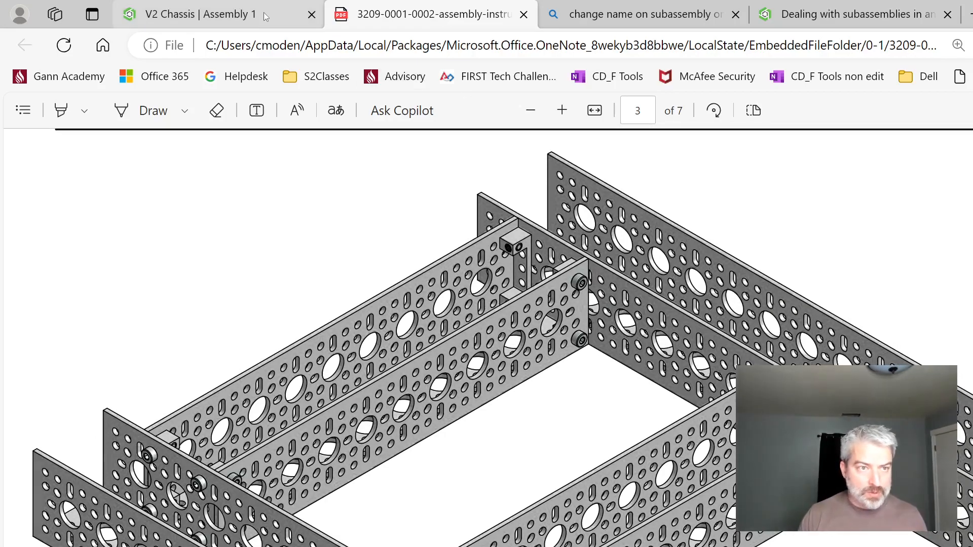
# - Create Fastened 1 between the crossbar bracket hole and U-channel hole, cancelling Fastened 2
pyautogui.click(205, 13)
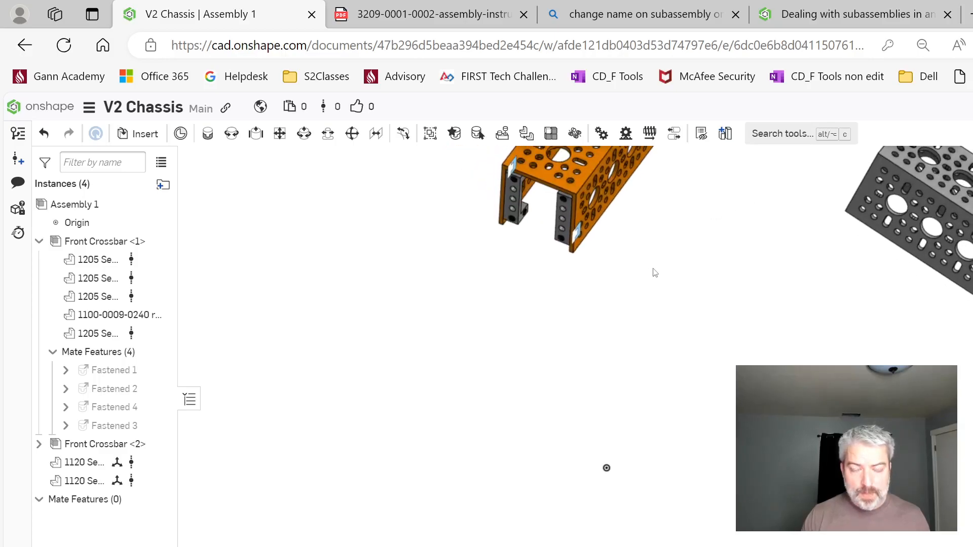
pyautogui.moveTo(728, 340)
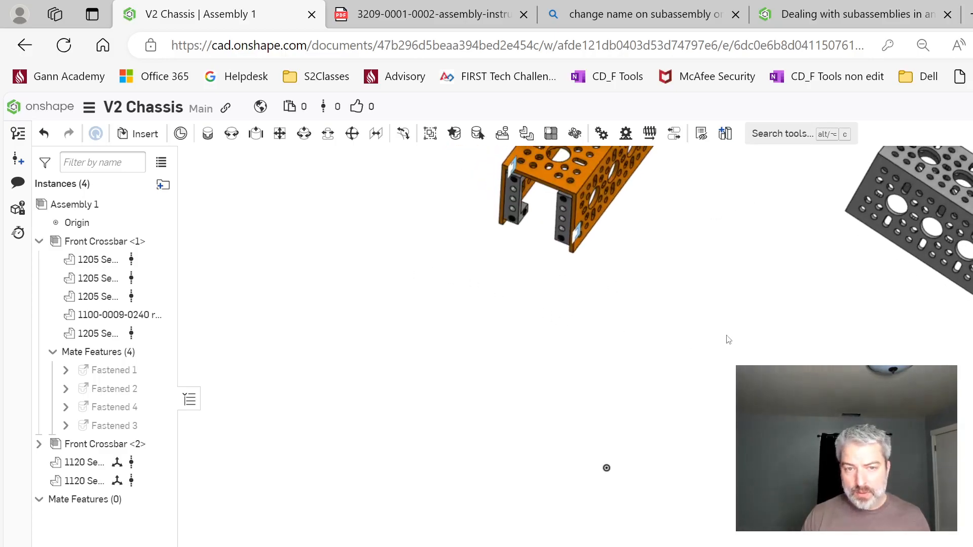
pyautogui.moveTo(231, 134)
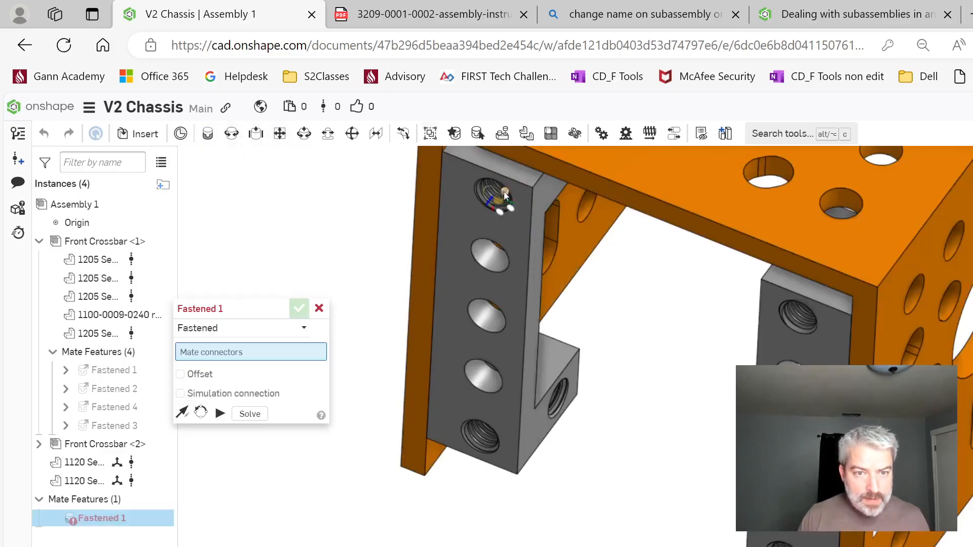
pyautogui.click(503, 196)
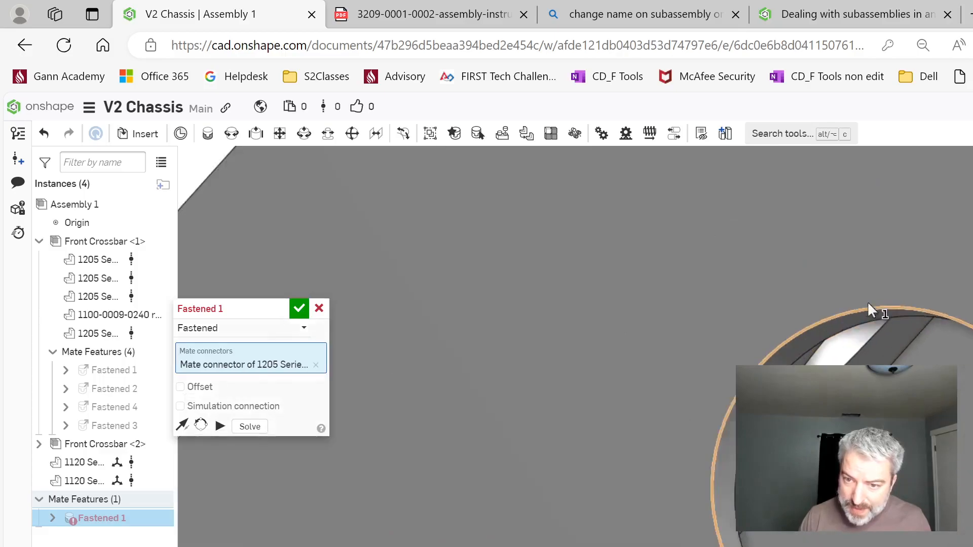
pyautogui.click(660, 328)
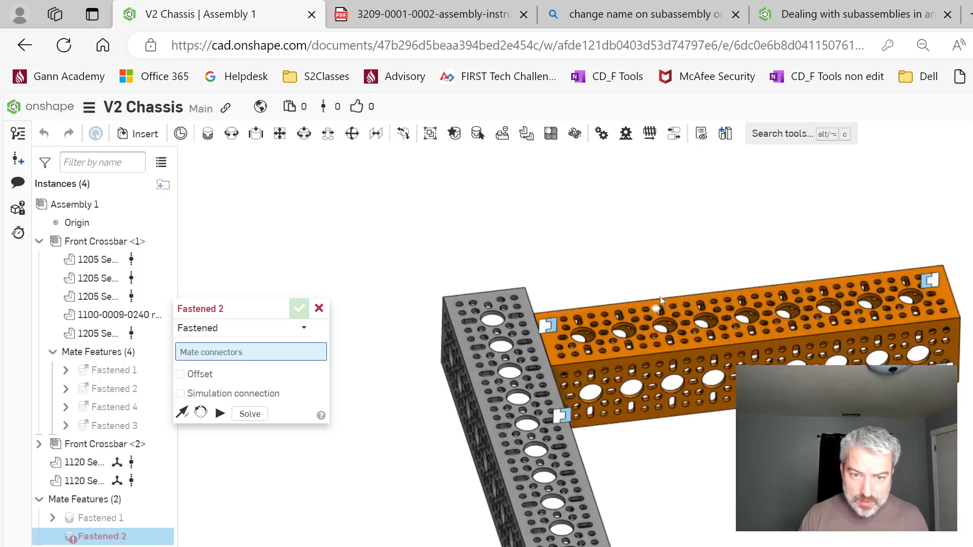
pyautogui.click(299, 309)
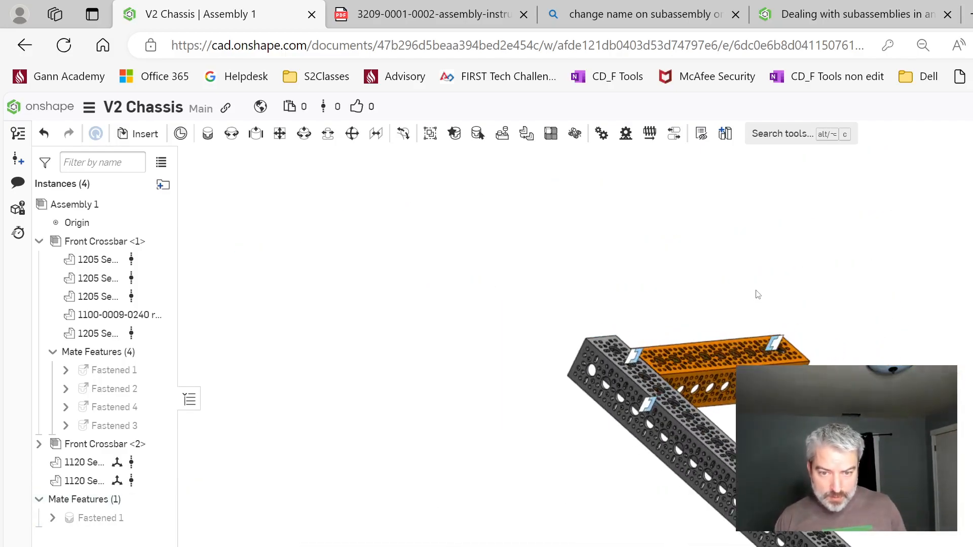
pyautogui.scroll(3)
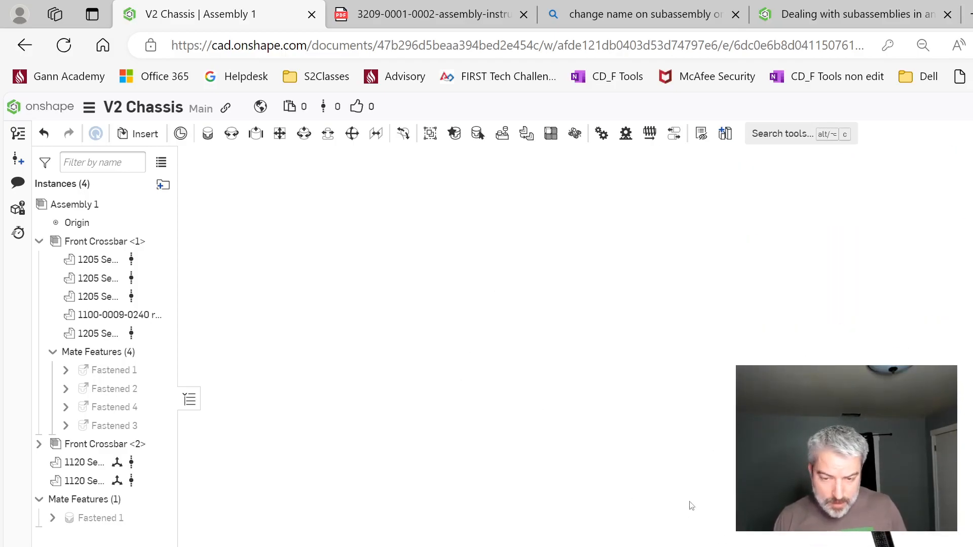
pyautogui.click(427, 13)
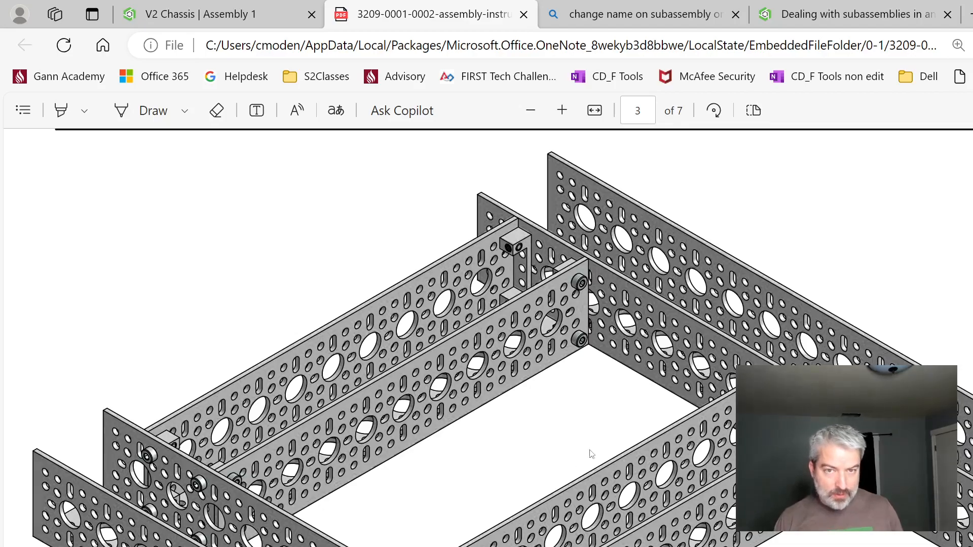
# - Return to the assembly and create the Fastened 2 mate between crossbar and U-channel
pyautogui.click(211, 13)
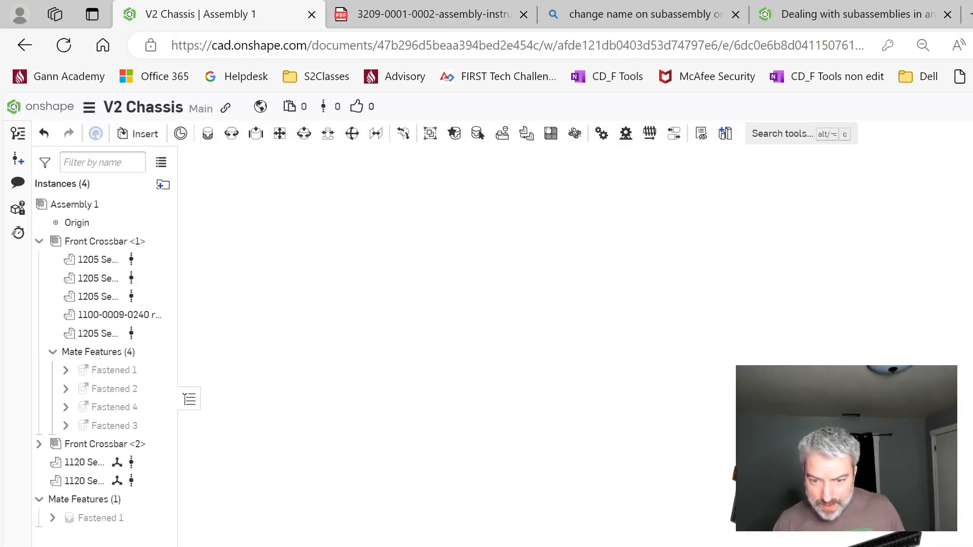
pyautogui.moveTo(656, 436)
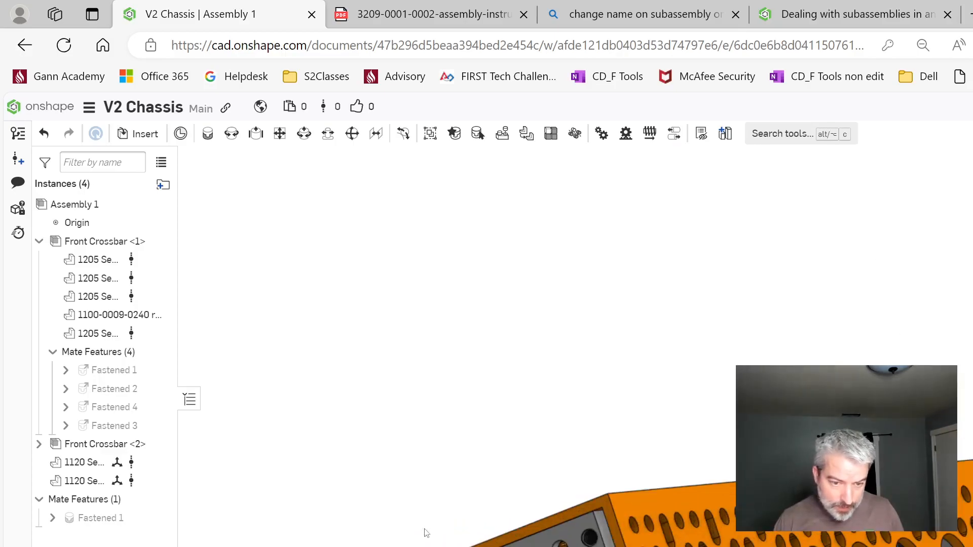
pyautogui.doubleClick(114, 388)
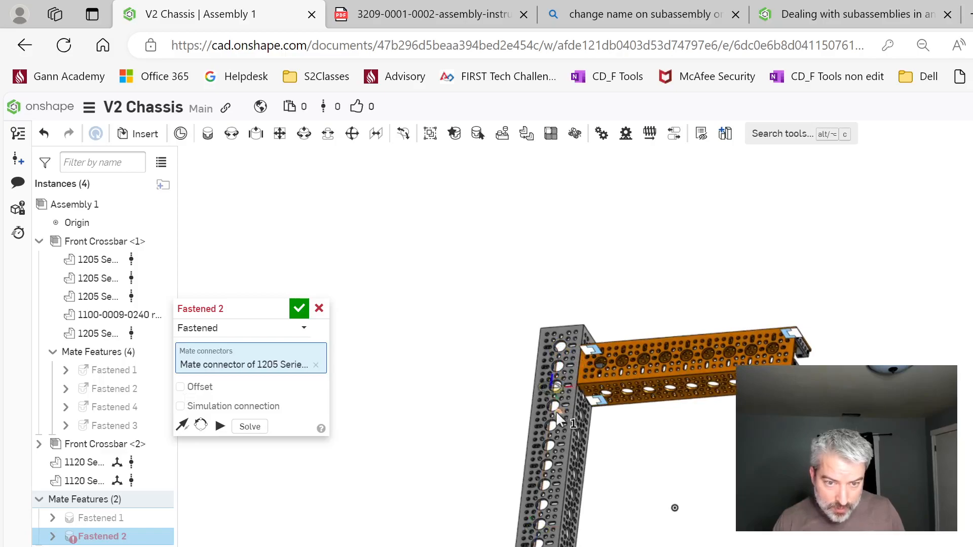
pyautogui.moveTo(555, 493)
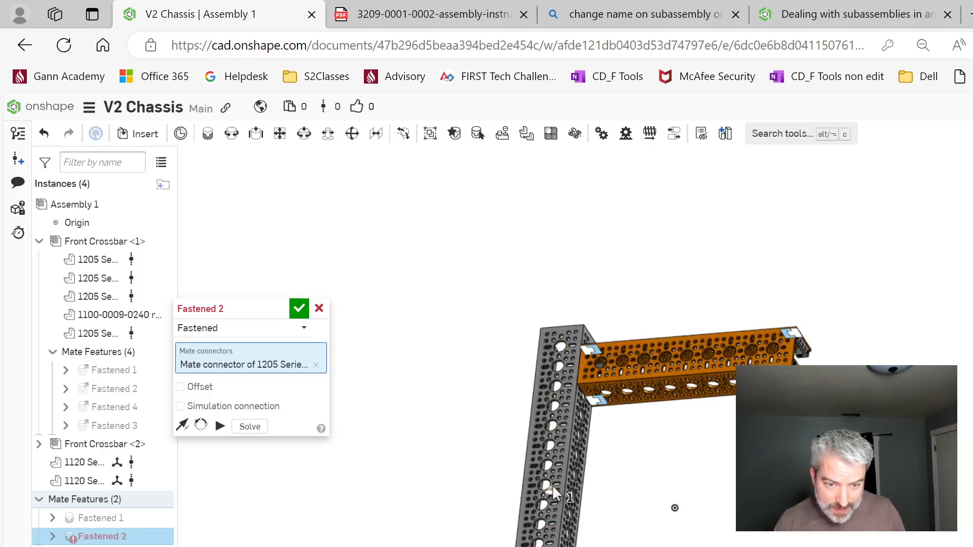
pyautogui.scroll(3)
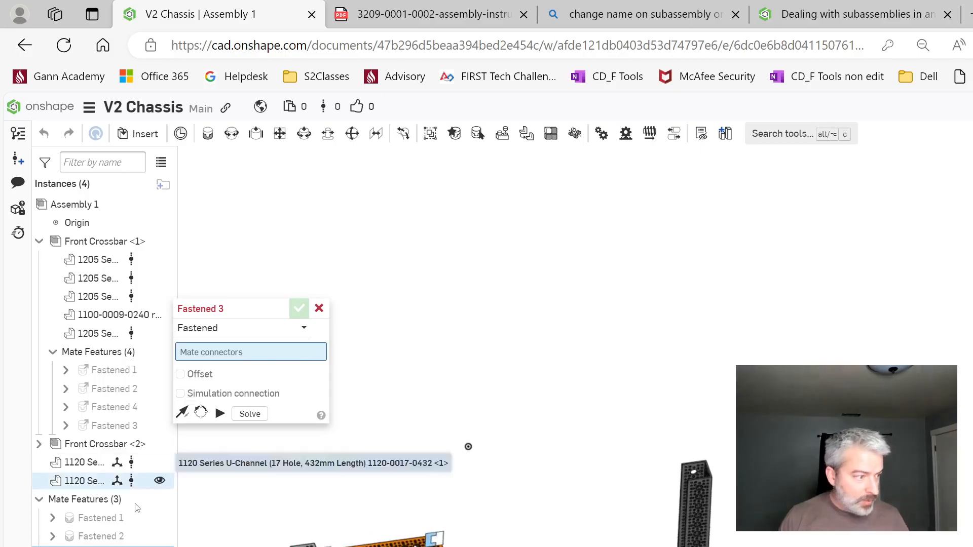
pyautogui.moveTo(610, 519)
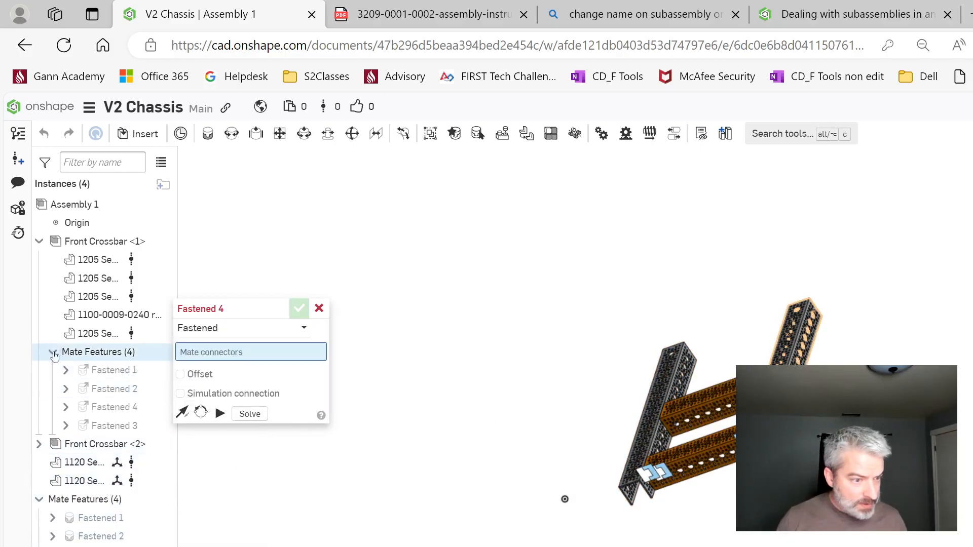
# - Complete Fastened 3 on the other U-channel and collapse the Front Crossbar node
pyautogui.click(38, 444)
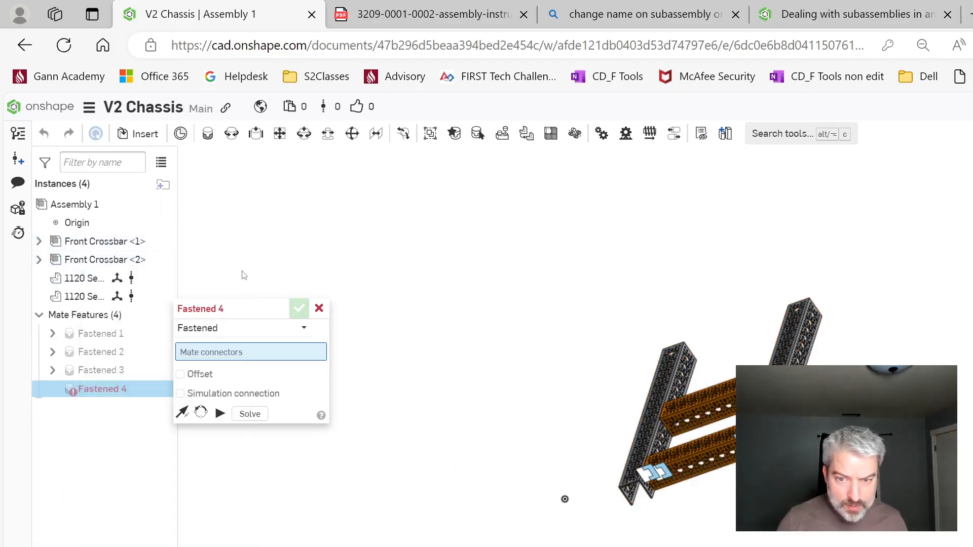
pyautogui.moveTo(102, 241)
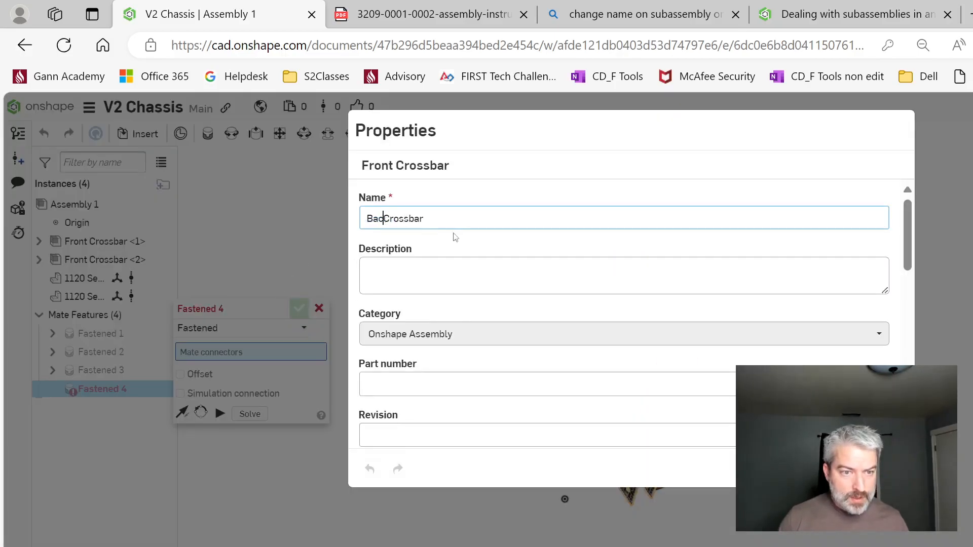
# - Rename the crossbar instances to Crossbar and cancel the unfinished Fastened 4 mate
pyautogui.write('k')
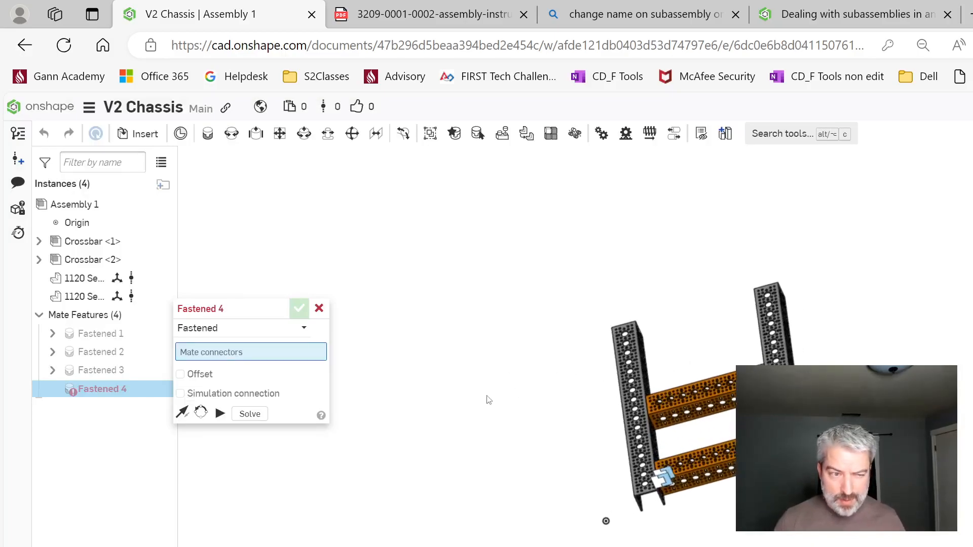
pyautogui.moveTo(87, 241)
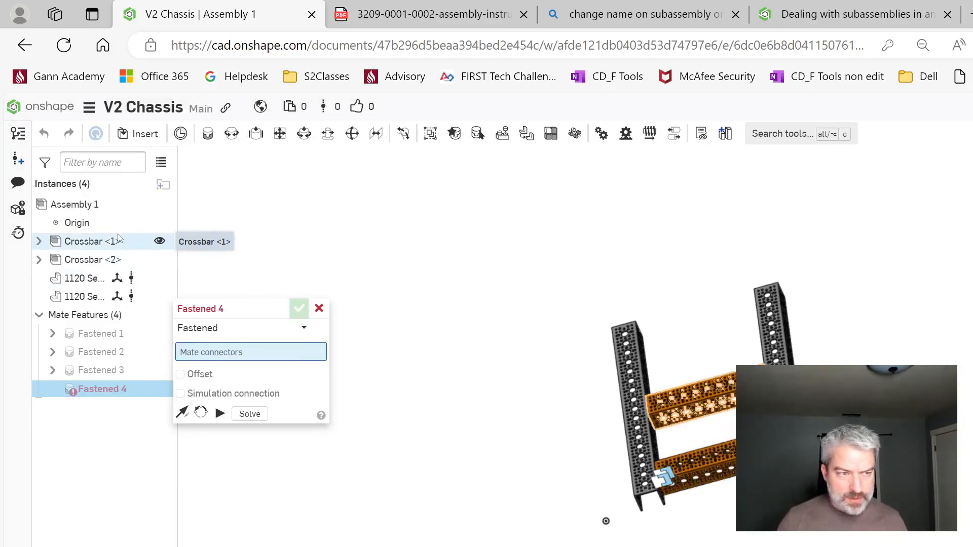
pyautogui.rightClick(91, 241)
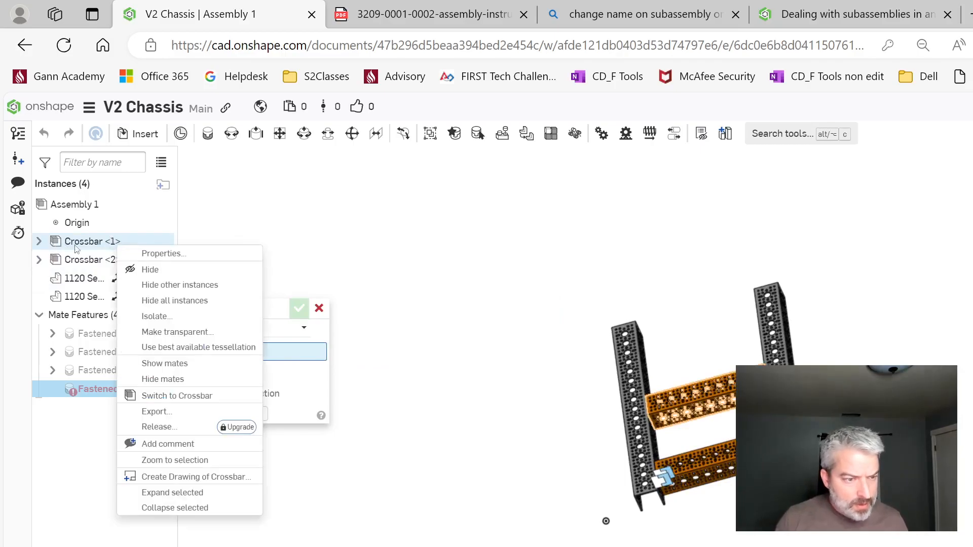
pyautogui.moveTo(466, 341)
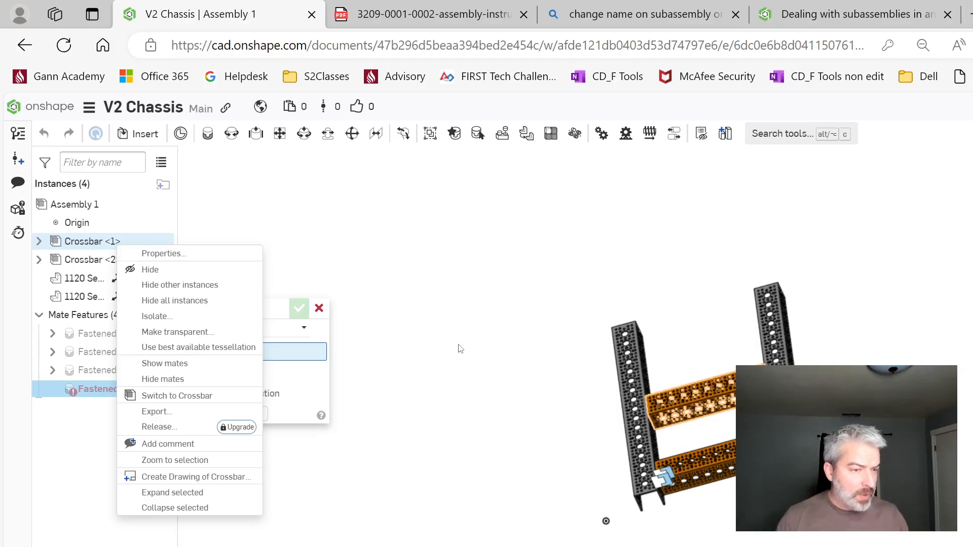
pyautogui.click(458, 348)
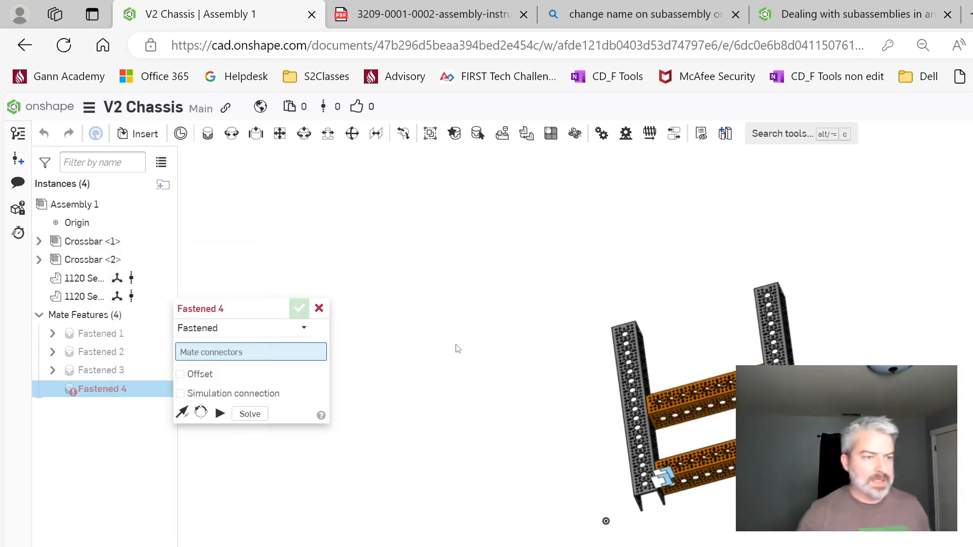
pyautogui.moveTo(350, 362)
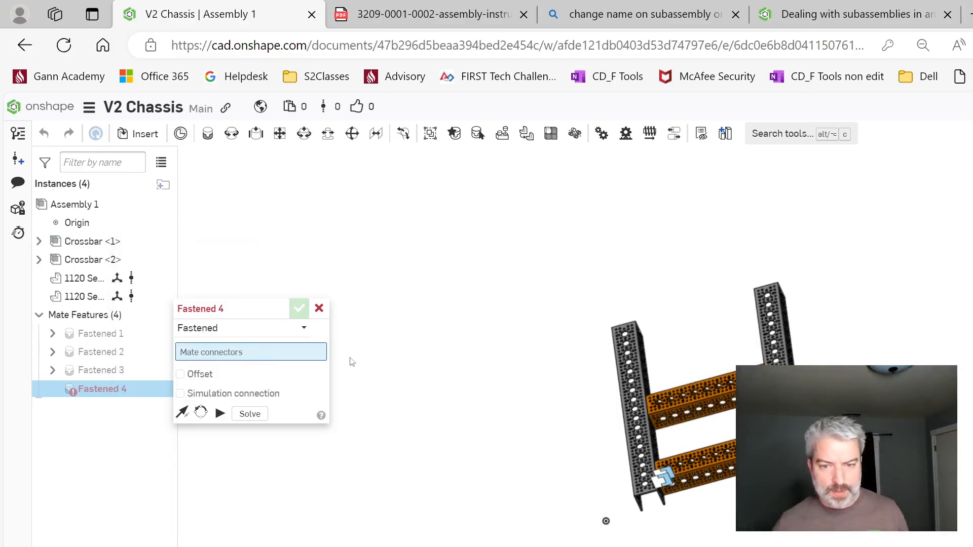
pyautogui.moveTo(84, 297)
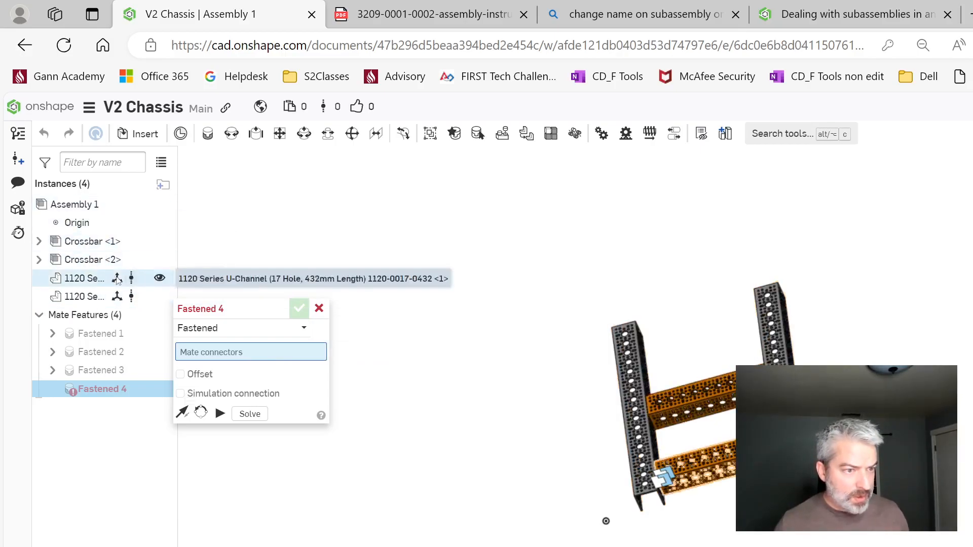
pyautogui.click(319, 309)
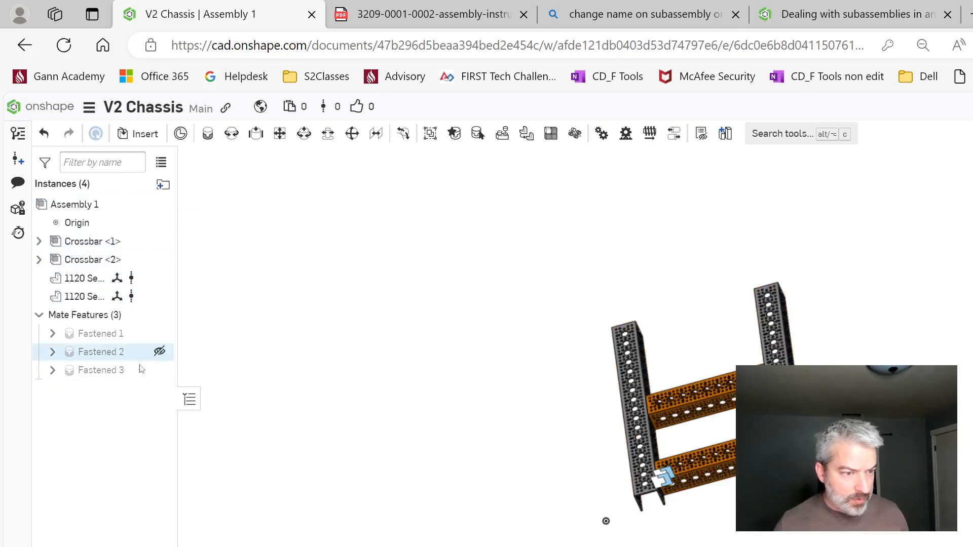
# - Move the four instances to a new subassembly and name it Chassis Frame
pyautogui.rightClick(90, 241)
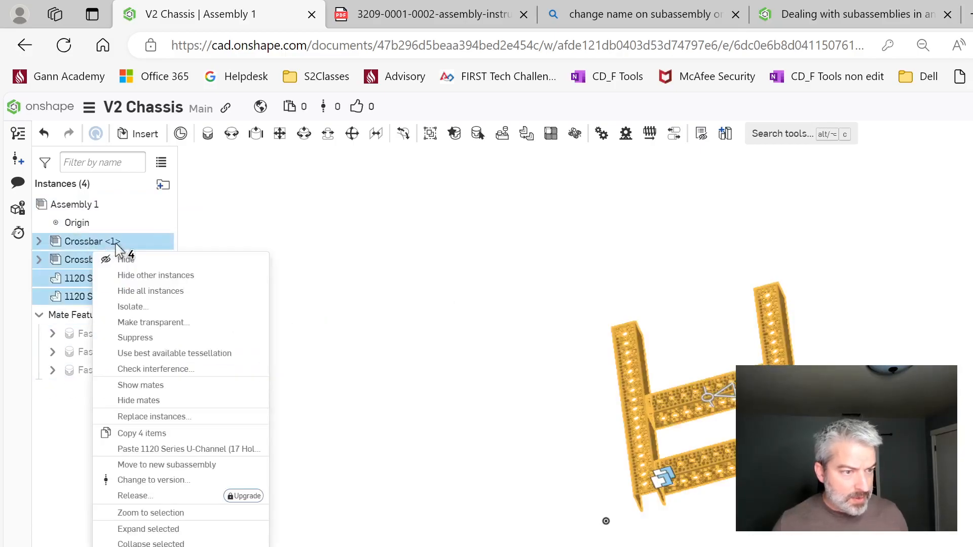
pyautogui.moveTo(211, 416)
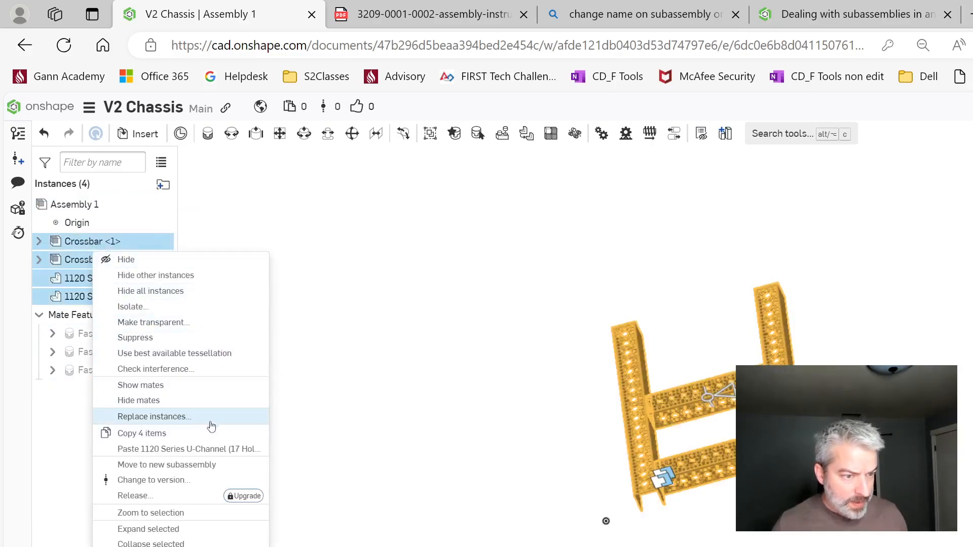
pyautogui.click(167, 465)
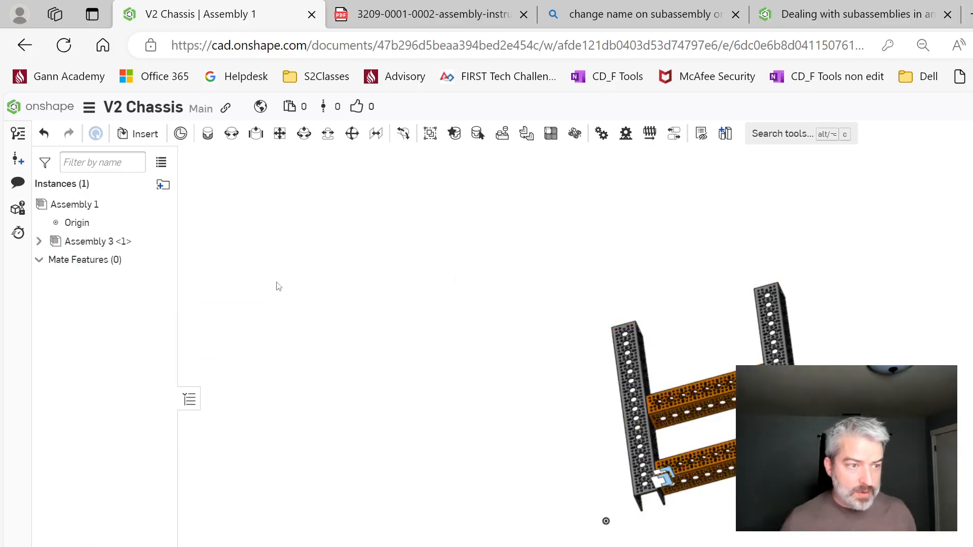
pyautogui.rightClick(93, 241)
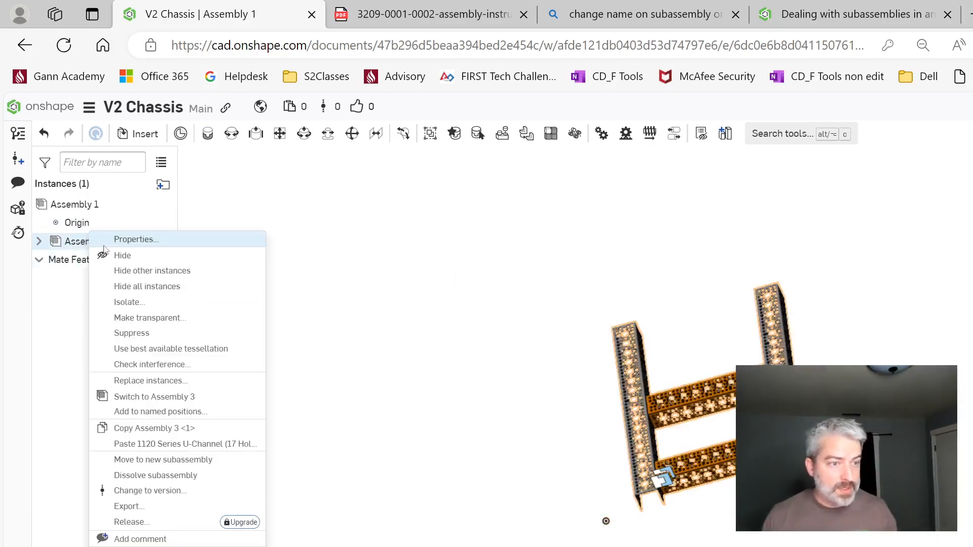
pyautogui.click(136, 240)
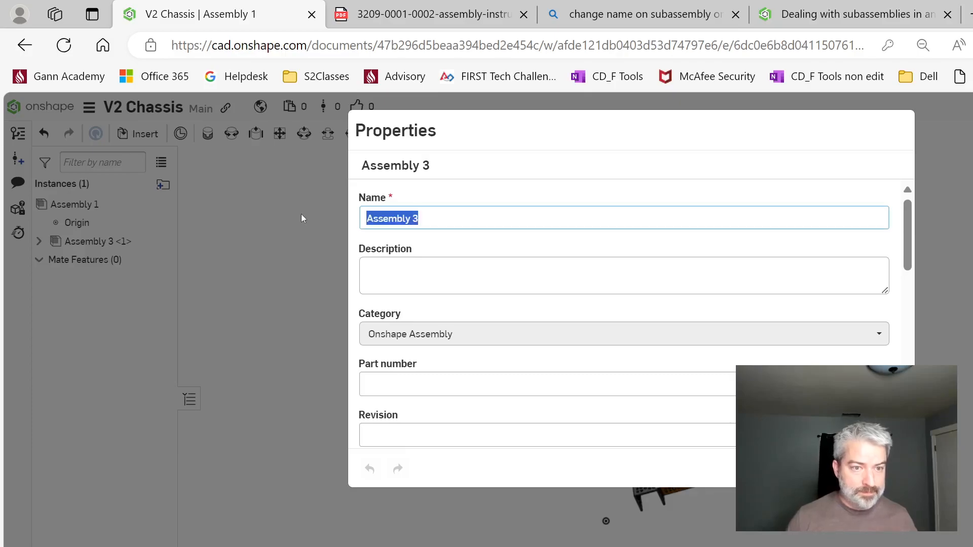
pyautogui.write('Chassis Fr')
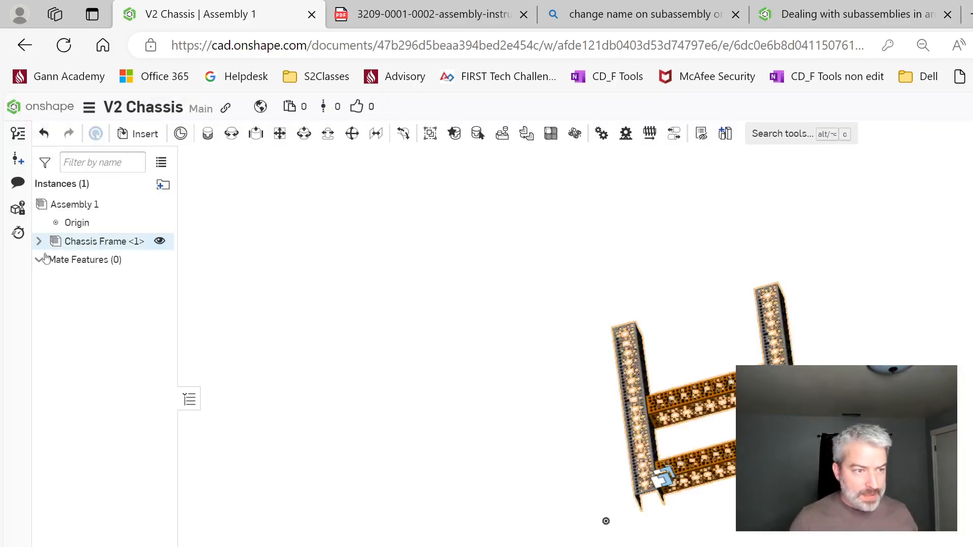
# - Expand the Chassis Frame subassembly to check its contents, then collapse it
pyautogui.click(38, 241)
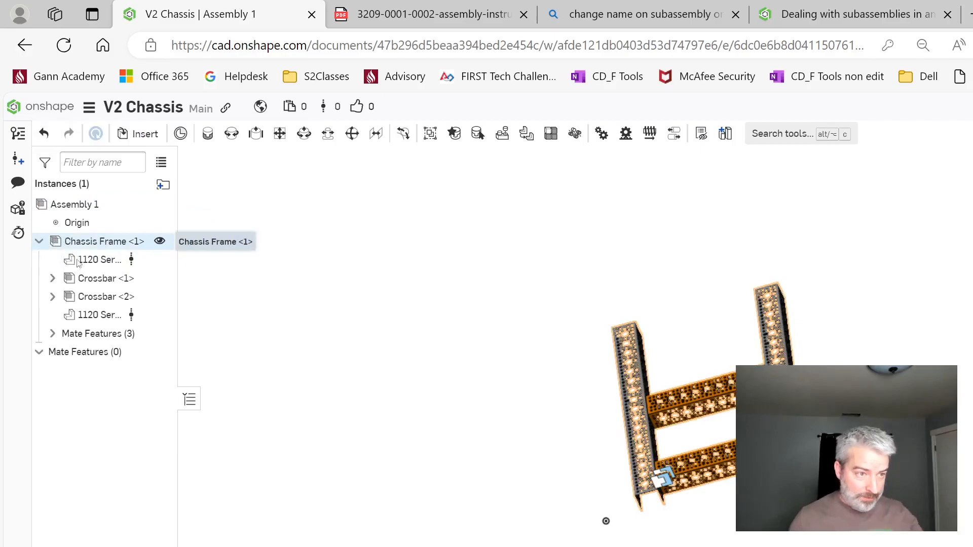
pyautogui.click(99, 260)
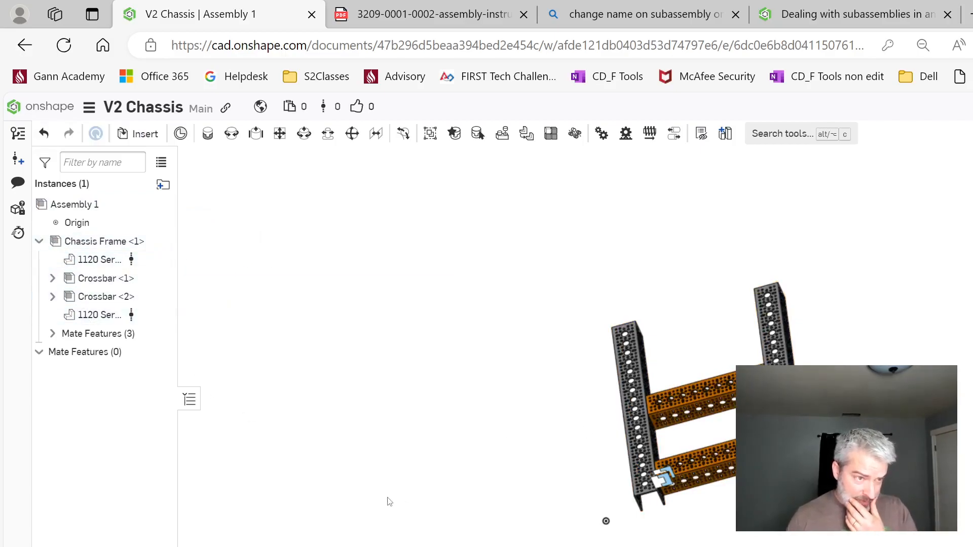
pyautogui.moveTo(398, 497)
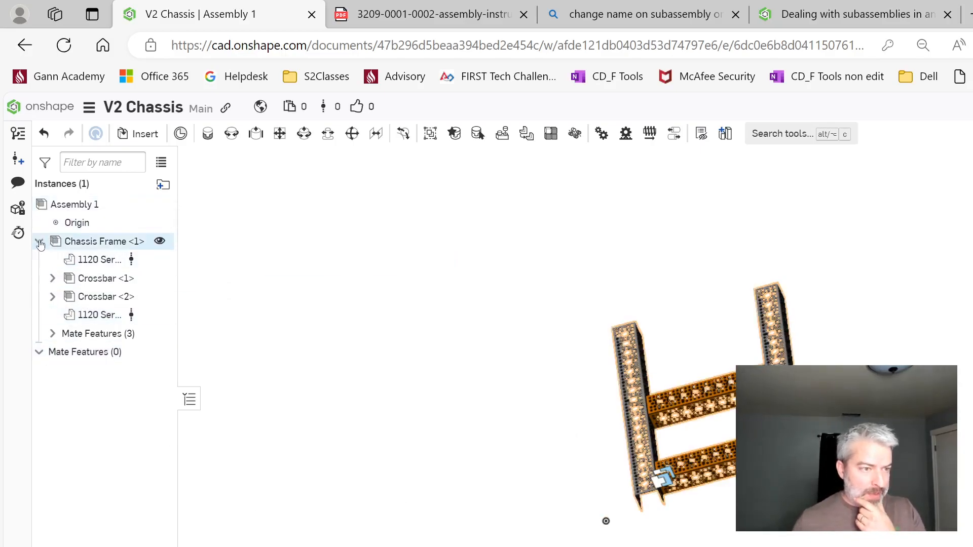
pyautogui.click(40, 241)
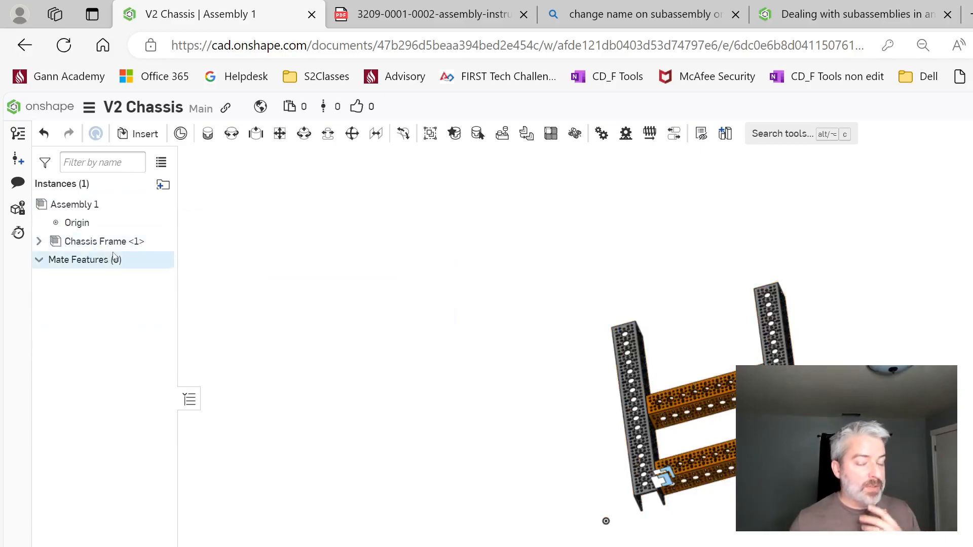